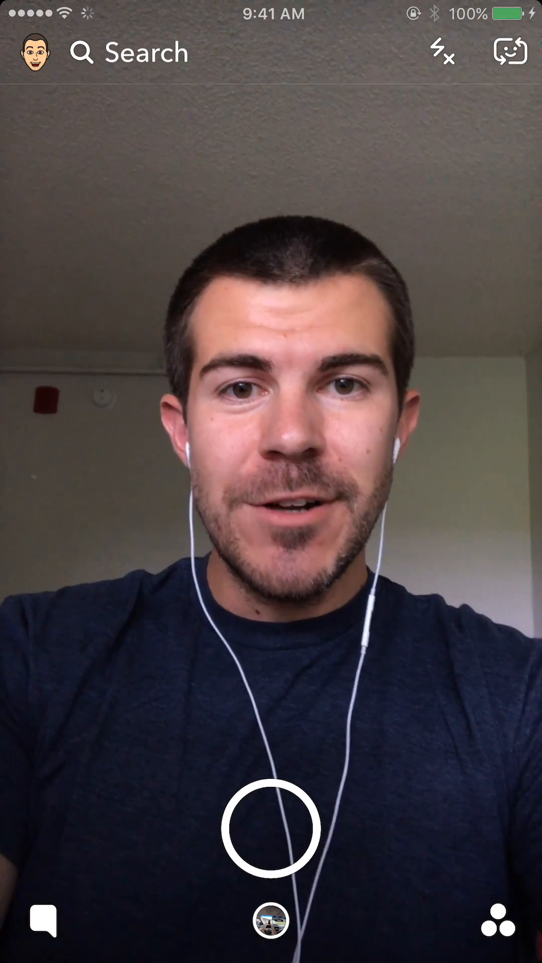
- Leave the camera app and launch Anchor to reach your station page
{"action": "key", "text": "home"}
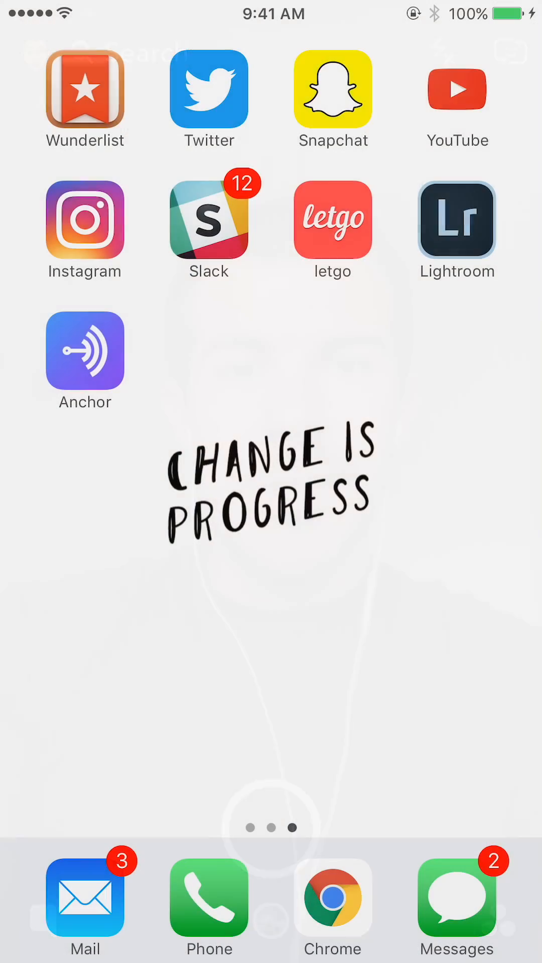
{"action": "left_click", "coordinate": [84, 352]}
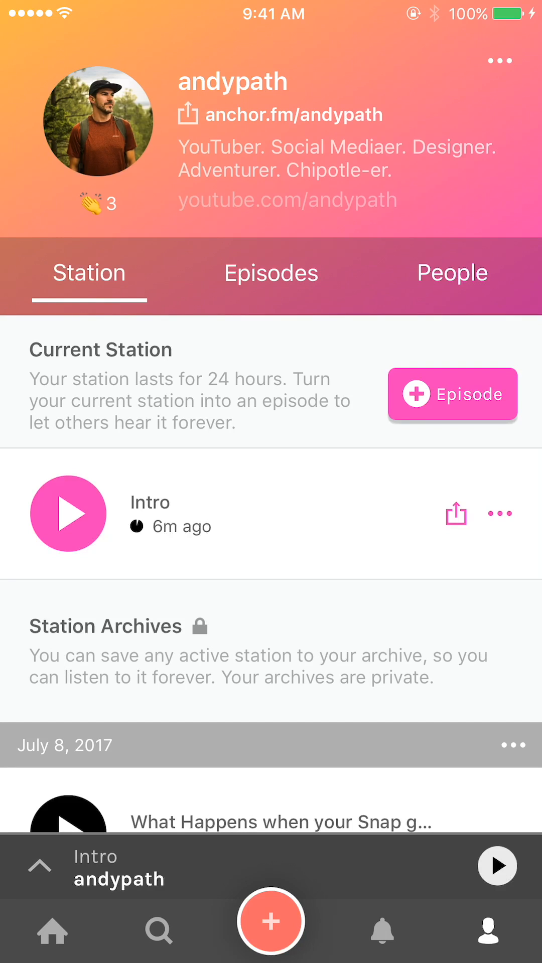
- Record a new voice clip and add it to the station captioned '2nd clip'
{"action": "left_click", "coordinate": [270, 920]}
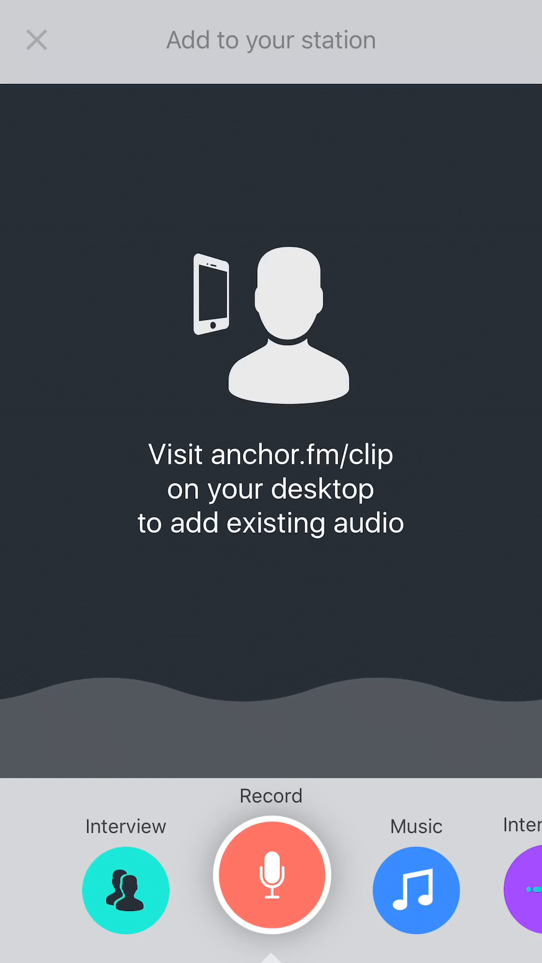
{"action": "left_click", "coordinate": [269, 875]}
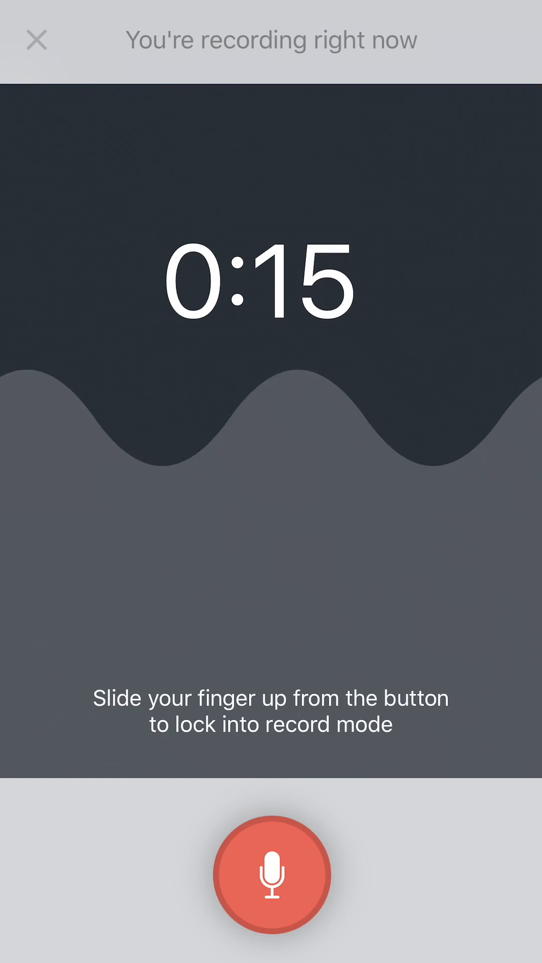
{"action": "left_click", "coordinate": [270, 874]}
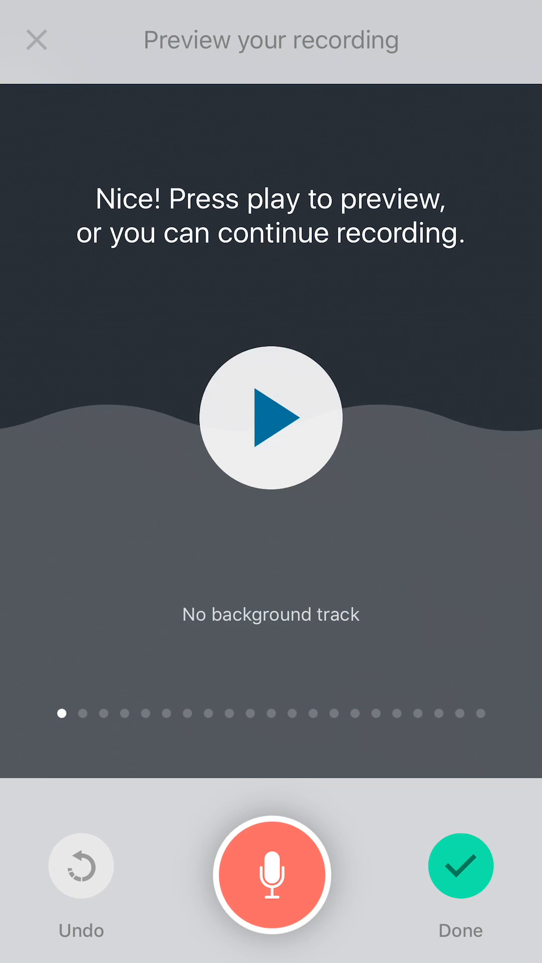
{"action": "left_click", "coordinate": [460, 866]}
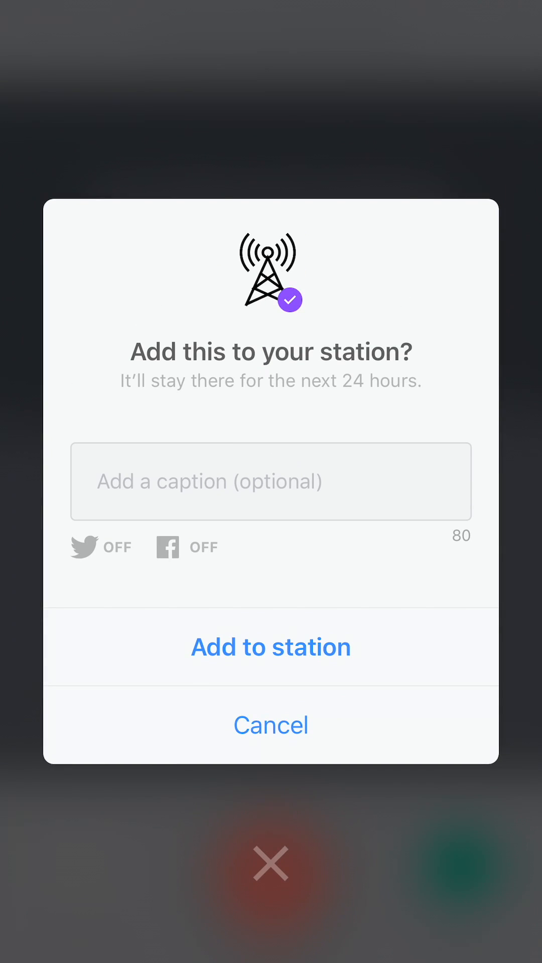
{"action": "left_click", "coordinate": [270, 480]}
{"action": "type", "text": "2nd clip"}
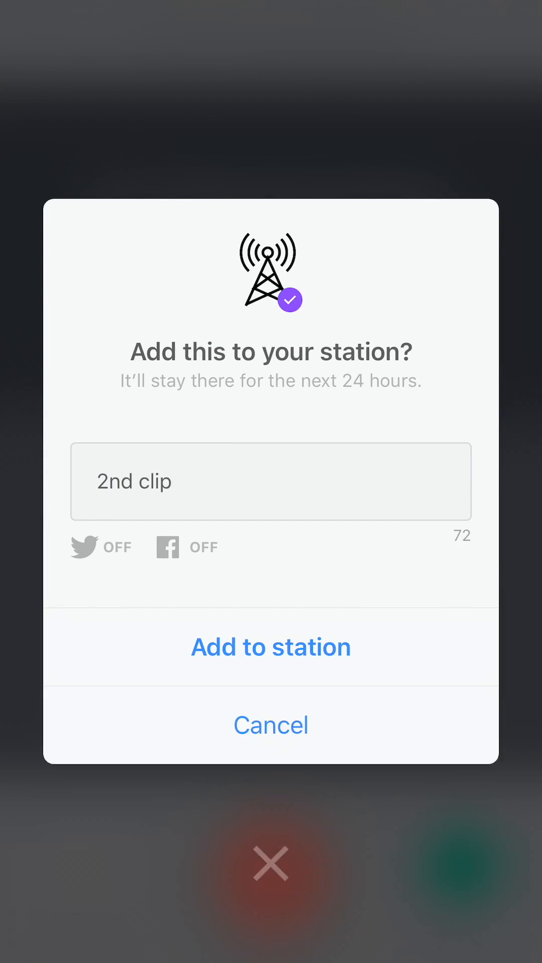
{"action": "left_click", "coordinate": [270, 724]}
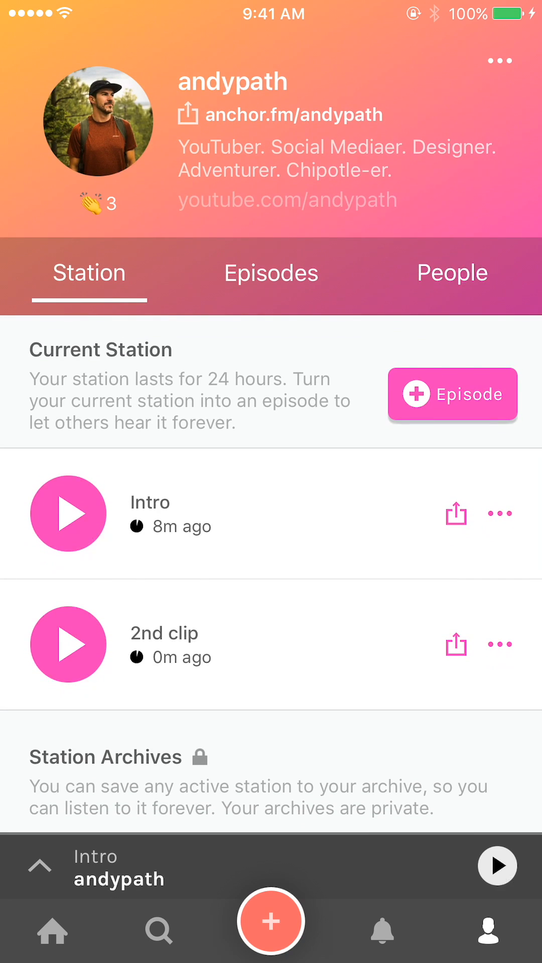
{"action": "left_click", "coordinate": [496, 865]}
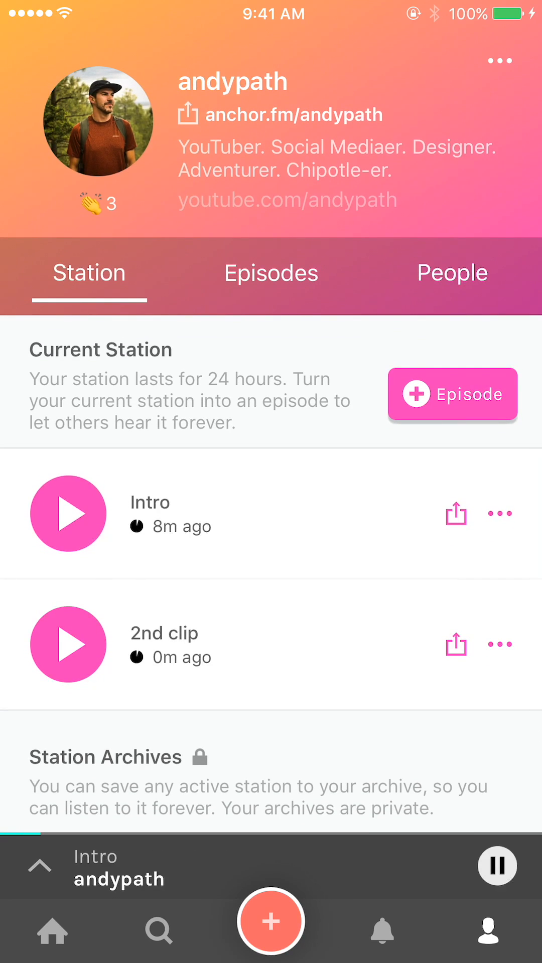
{"action": "left_click", "coordinate": [497, 865]}
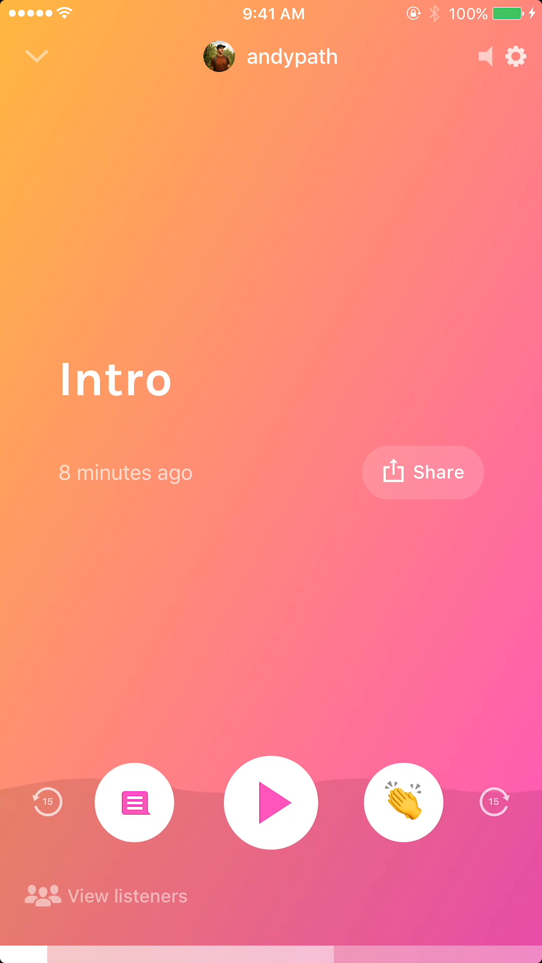
{"action": "left_click", "coordinate": [113, 896]}
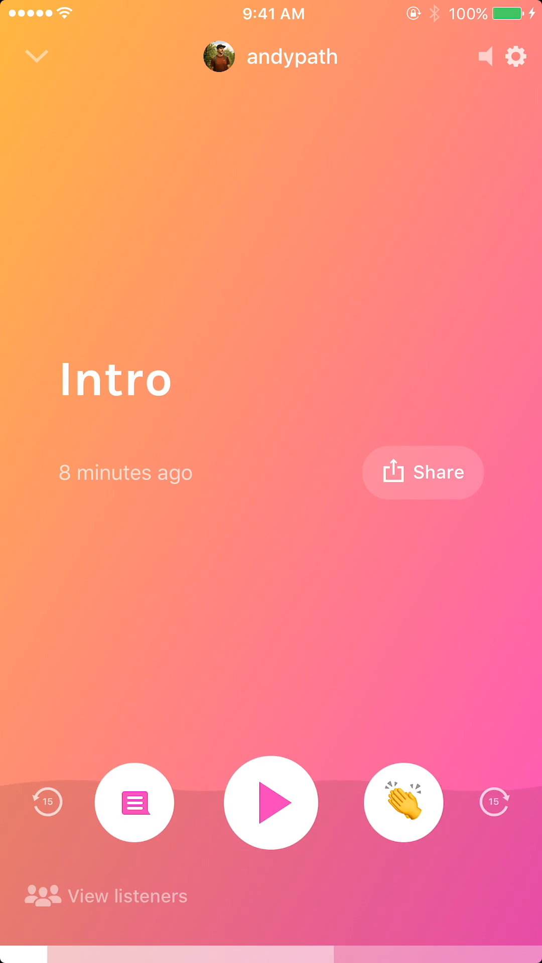
{"action": "left_click", "coordinate": [36, 56]}
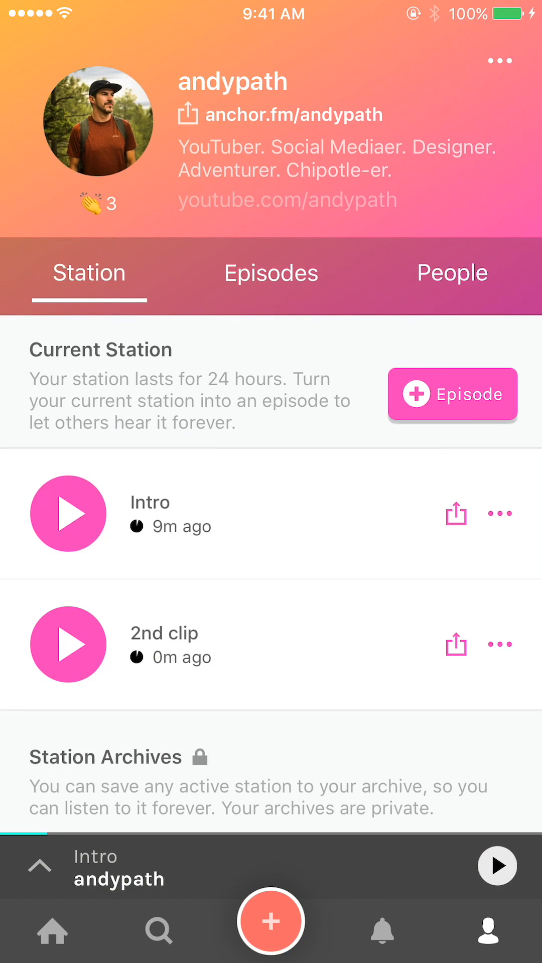
- Add the listener call-in 'I would love to give you my music' from Call-ins to the station
{"action": "left_click", "coordinate": [270, 919]}
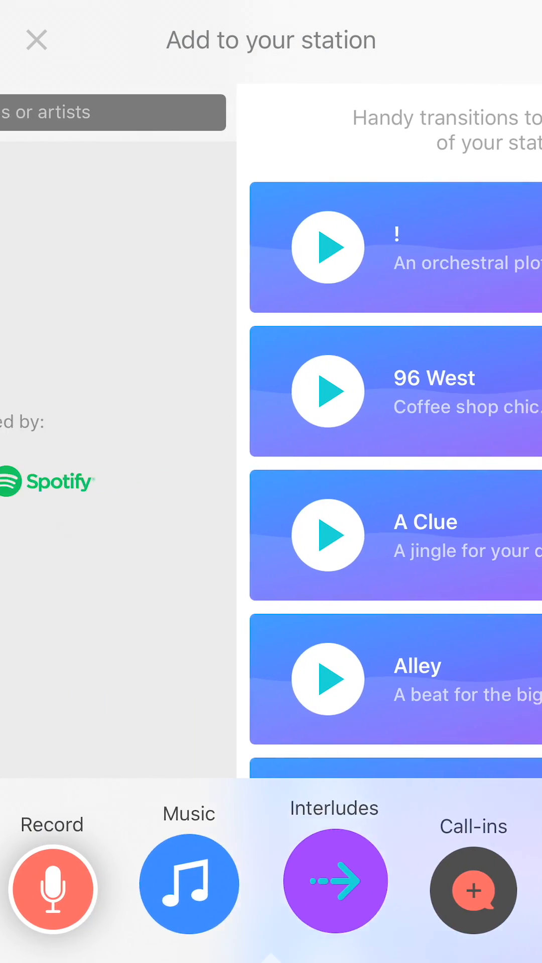
{"action": "left_click", "coordinate": [472, 881]}
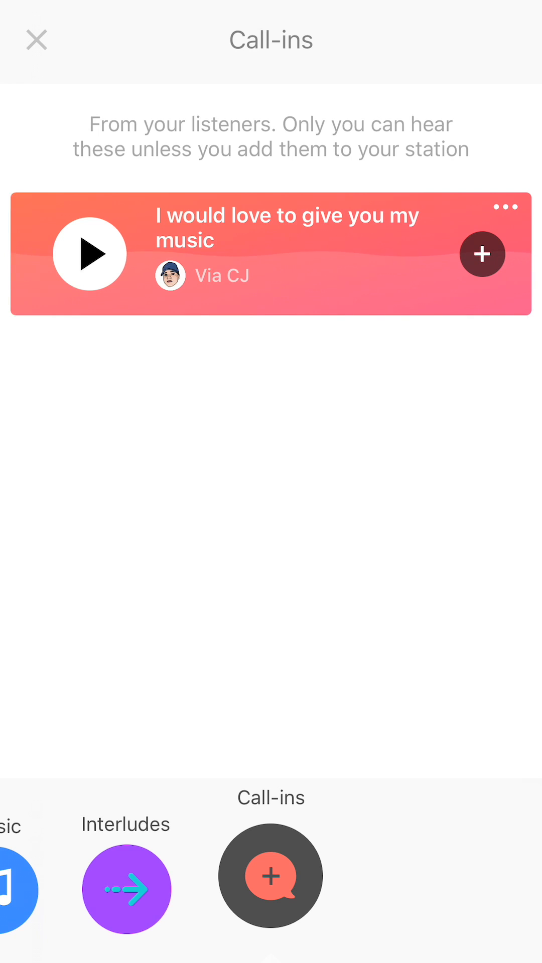
{"action": "left_click", "coordinate": [482, 254]}
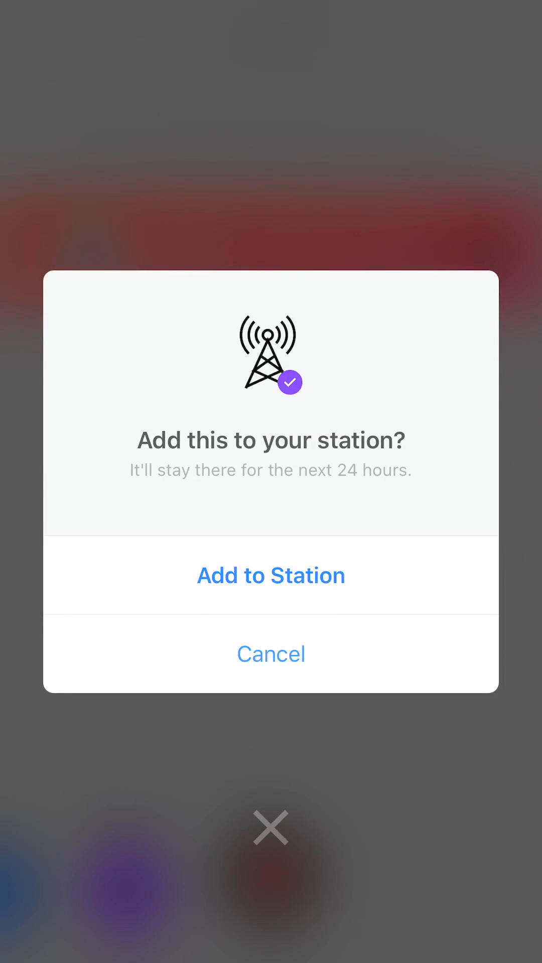
{"action": "left_click", "coordinate": [269, 575]}
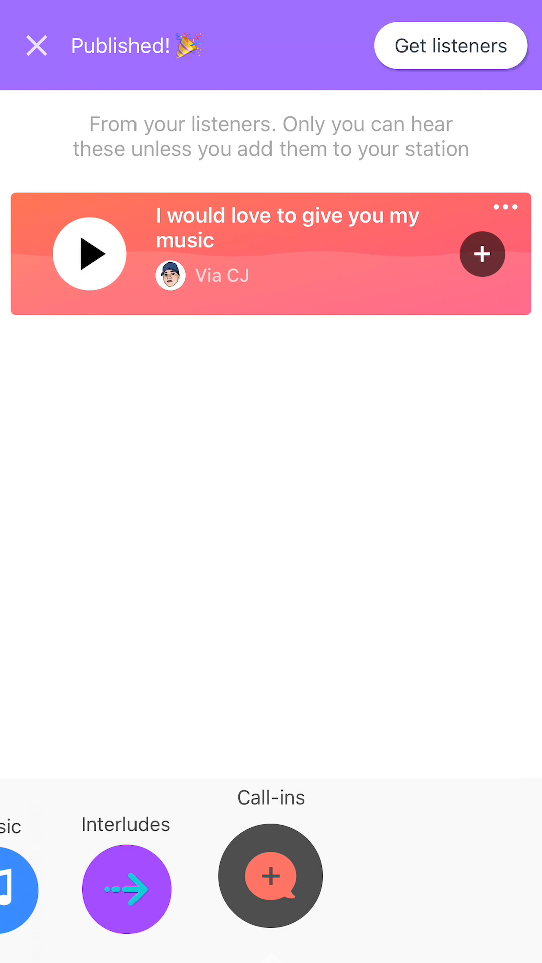
{"action": "left_click", "coordinate": [37, 46]}
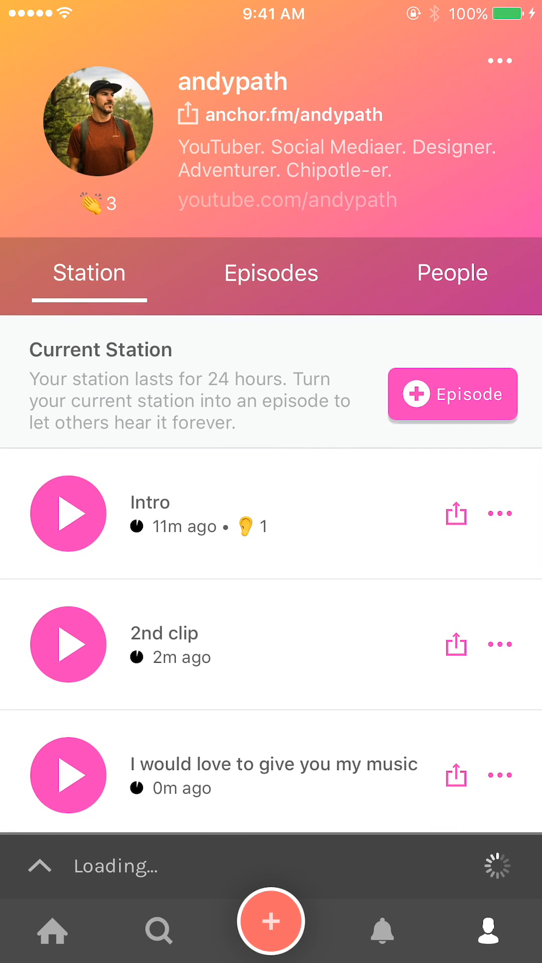
- Listen to Entertainment Rundown from the home feed, then return to your own station page
{"action": "left_click", "coordinate": [53, 926]}
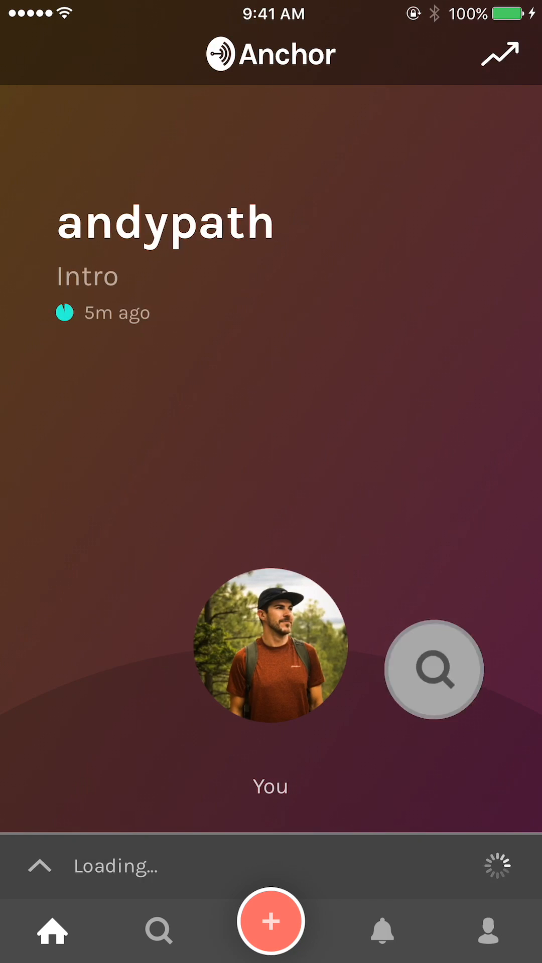
{"action": "left_click", "coordinate": [498, 54]}
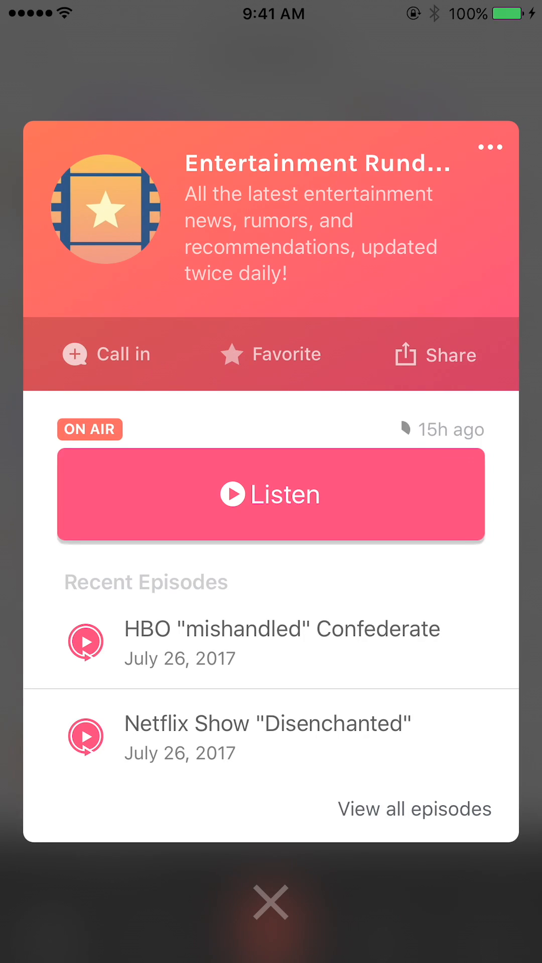
{"action": "left_click", "coordinate": [270, 494]}
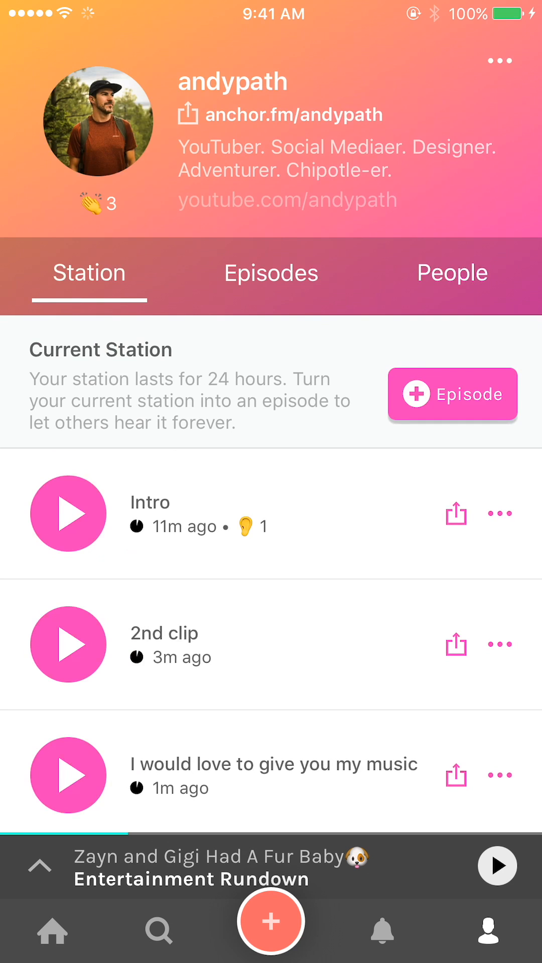
{"action": "scroll", "scroll_direction": "down", "scroll_amount": 3}
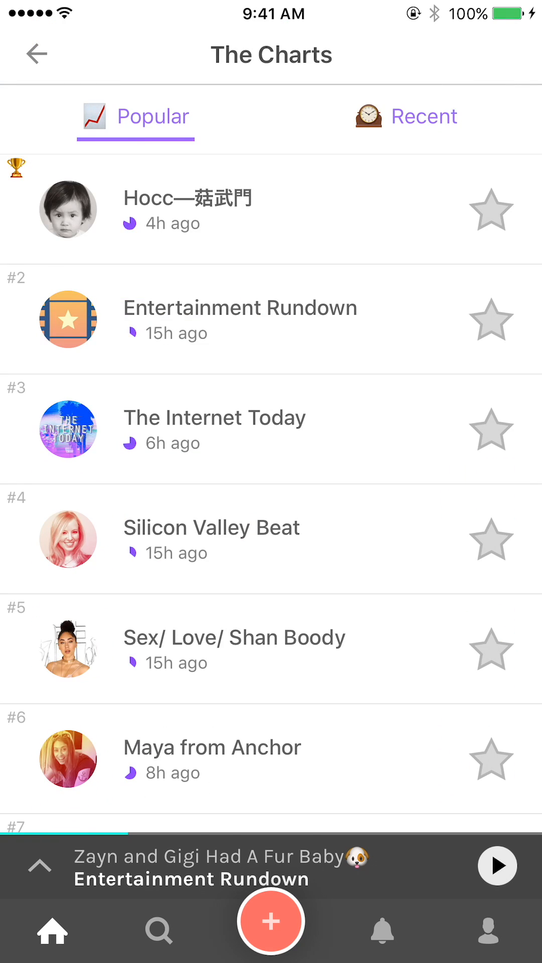
{"action": "left_click", "coordinate": [240, 320]}
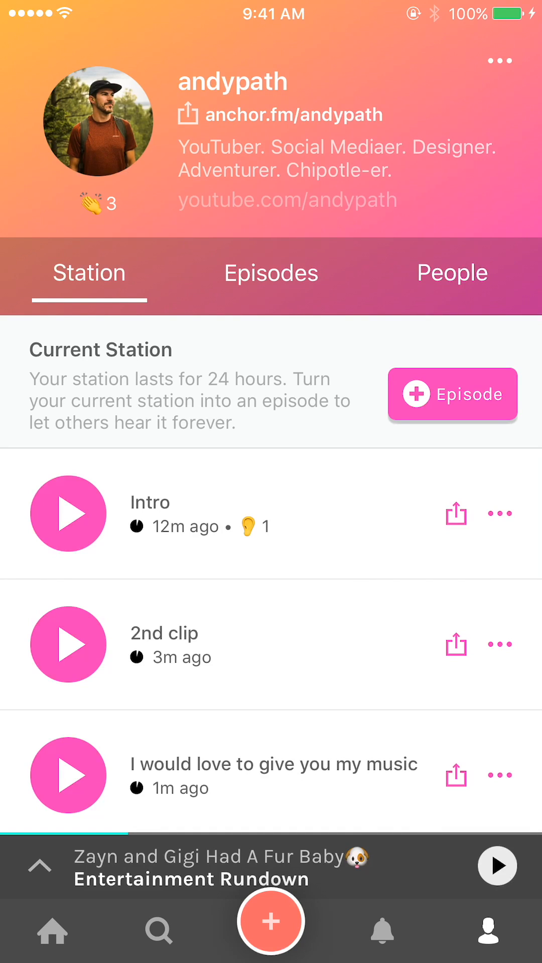
- Record a reply clip, caption it 'Response to CJ' and publish it to the station
{"action": "left_click", "coordinate": [270, 919]}
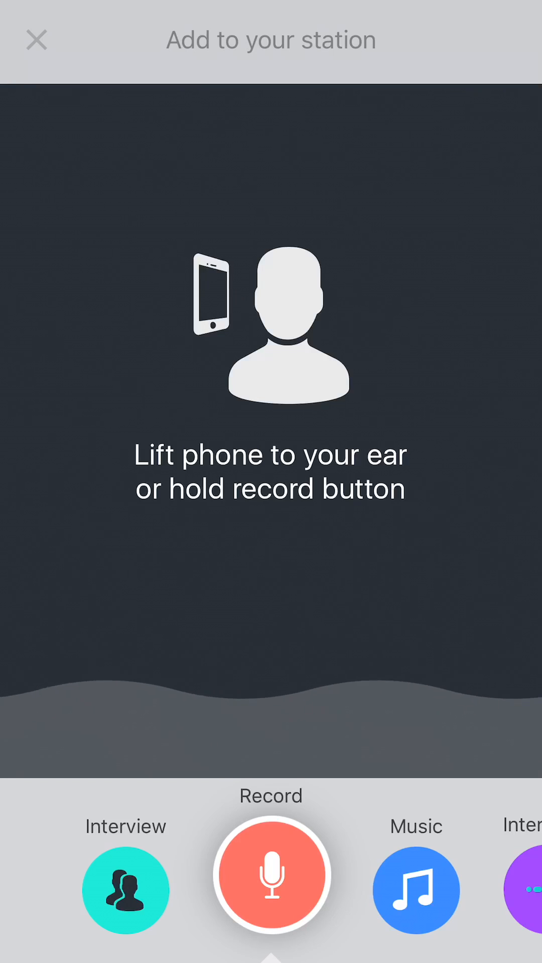
{"action": "left_click", "coordinate": [269, 874]}
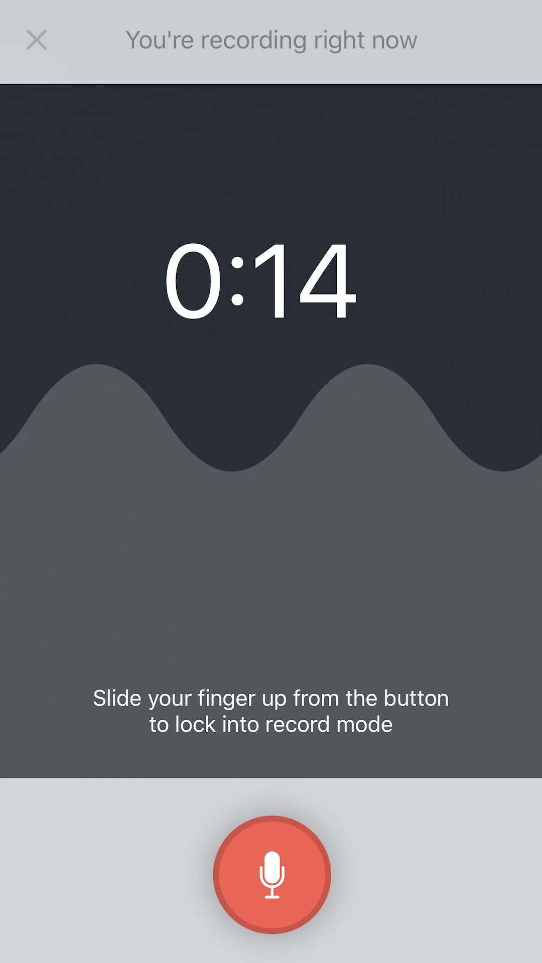
{"action": "left_click", "coordinate": [270, 874]}
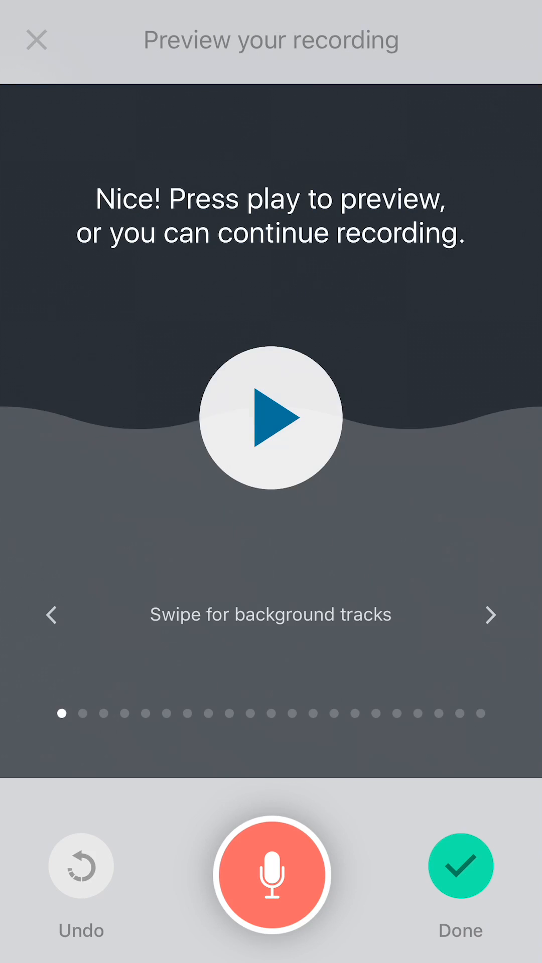
{"action": "left_click", "coordinate": [459, 866]}
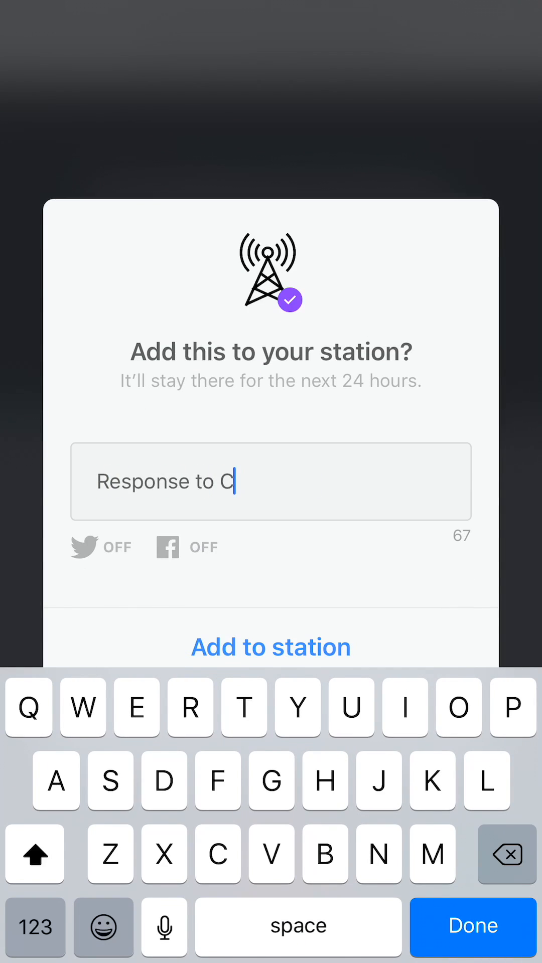
{"action": "type", "text": "J"}
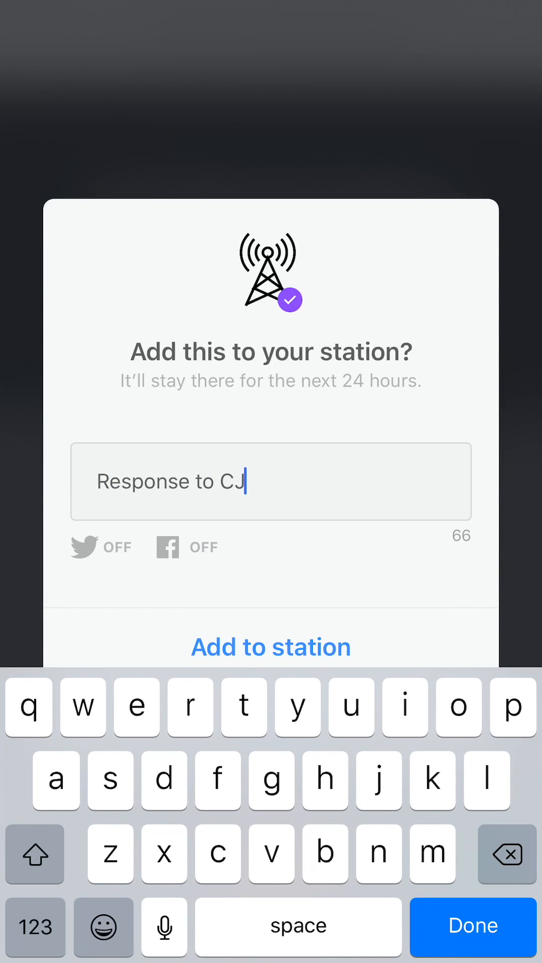
{"action": "left_click", "coordinate": [472, 926]}
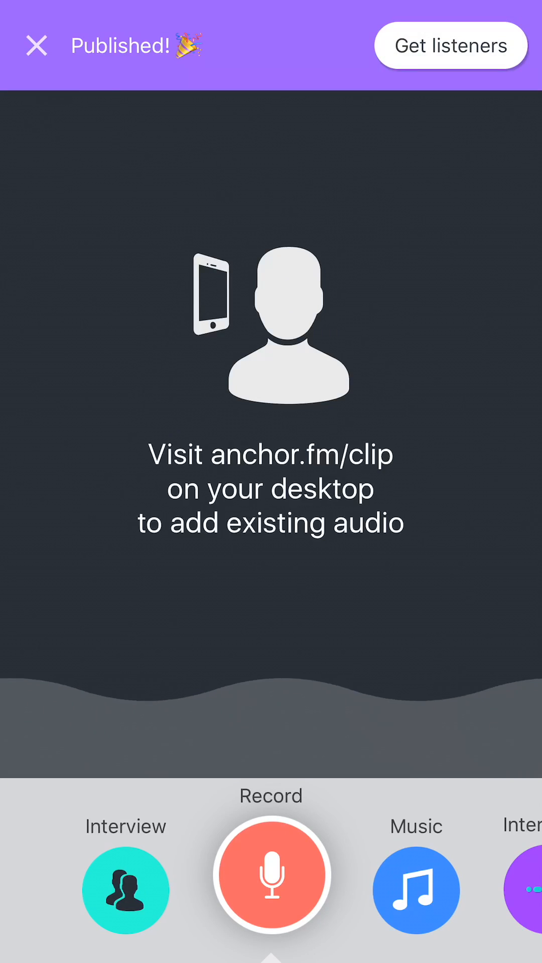
{"action": "left_click", "coordinate": [36, 45]}
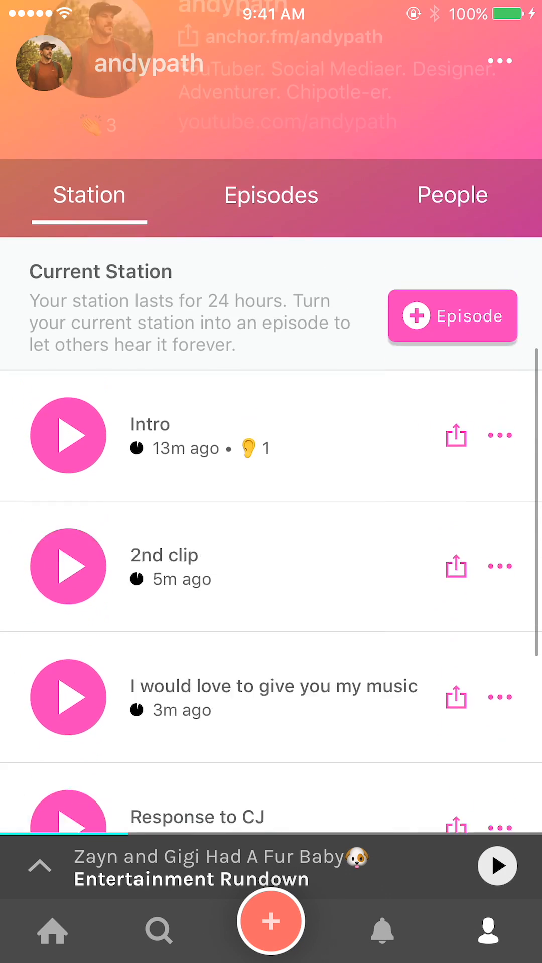
- Search Music for 'My time via cj' and add the My Time track to the station
{"action": "scroll", "scroll_direction": "down", "scroll_amount": 3}
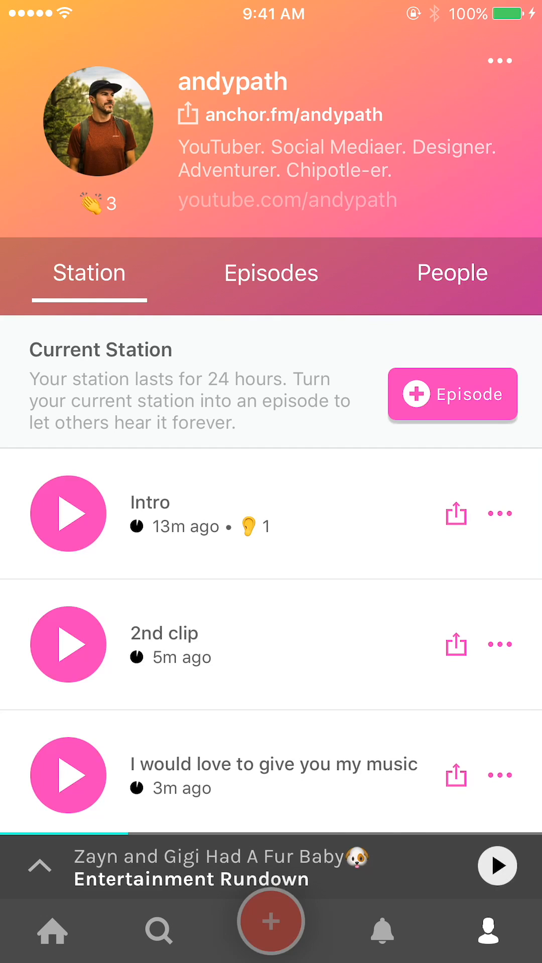
{"action": "left_click", "coordinate": [269, 920]}
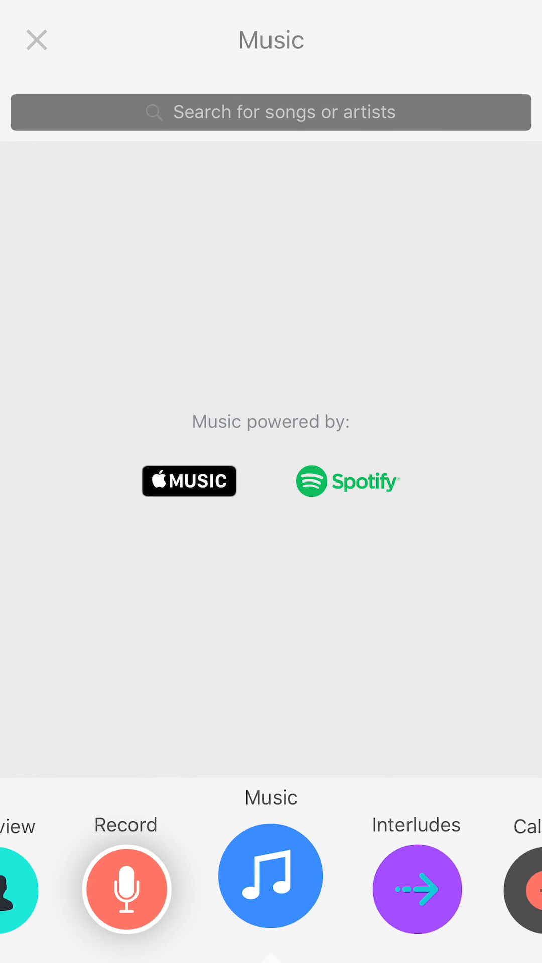
{"action": "left_click", "coordinate": [270, 112]}
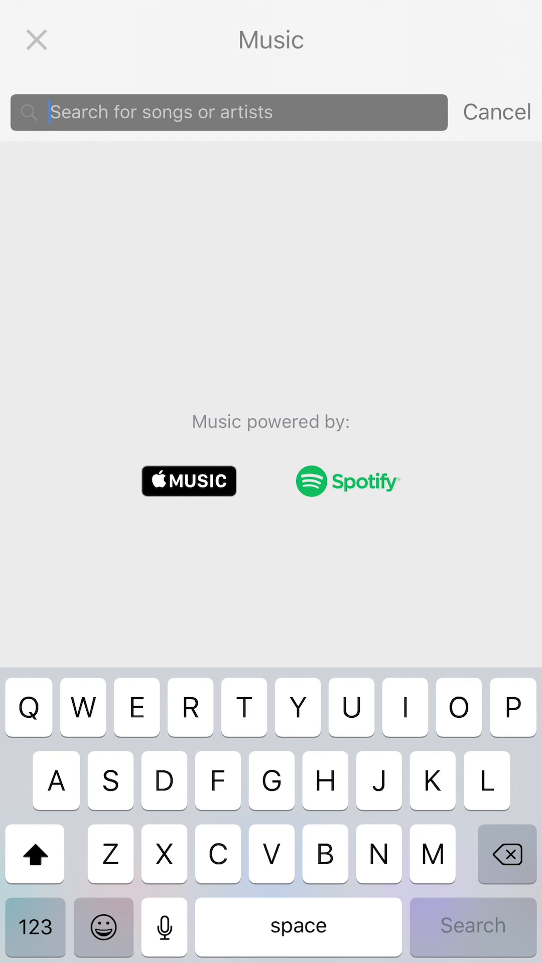
{"action": "type", "text": "My time"}
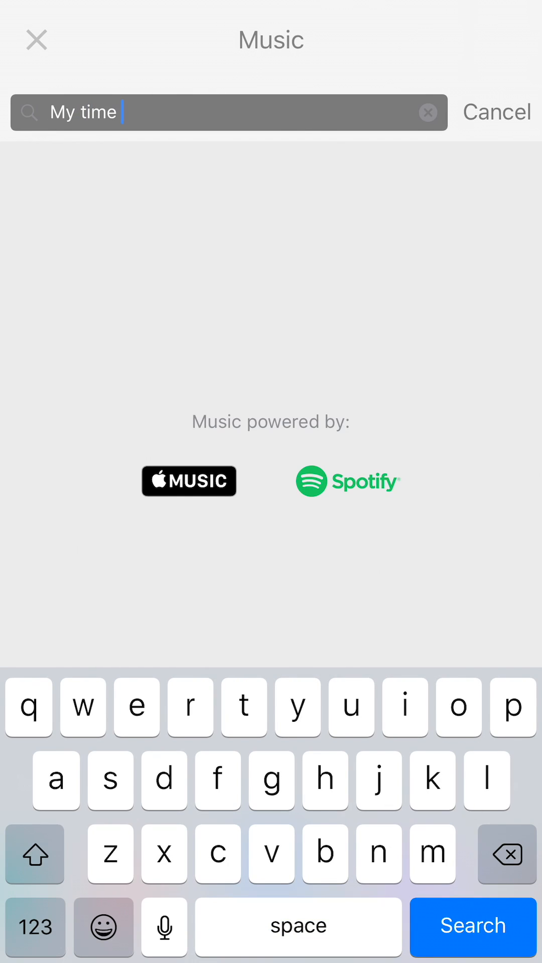
{"action": "type", "text": "cia cj"}
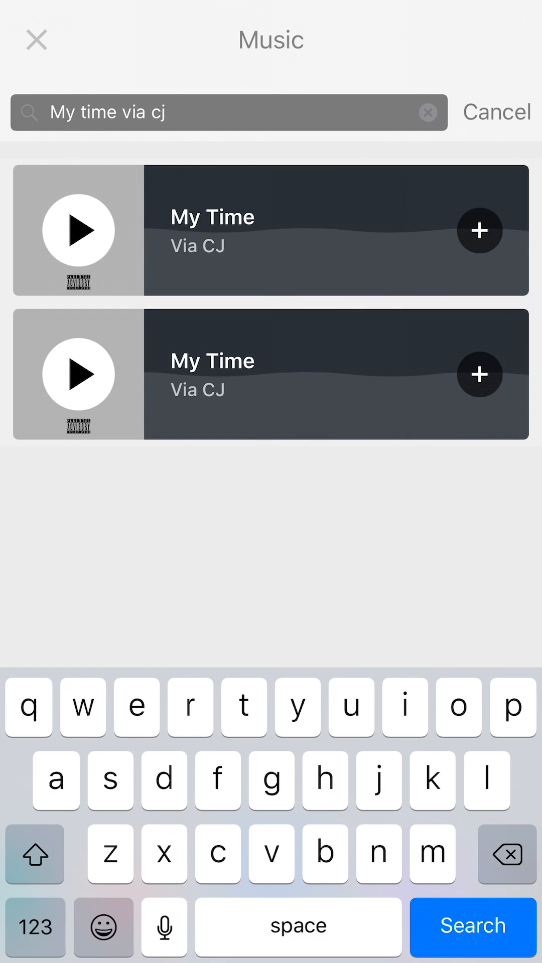
{"action": "left_click", "coordinate": [479, 231]}
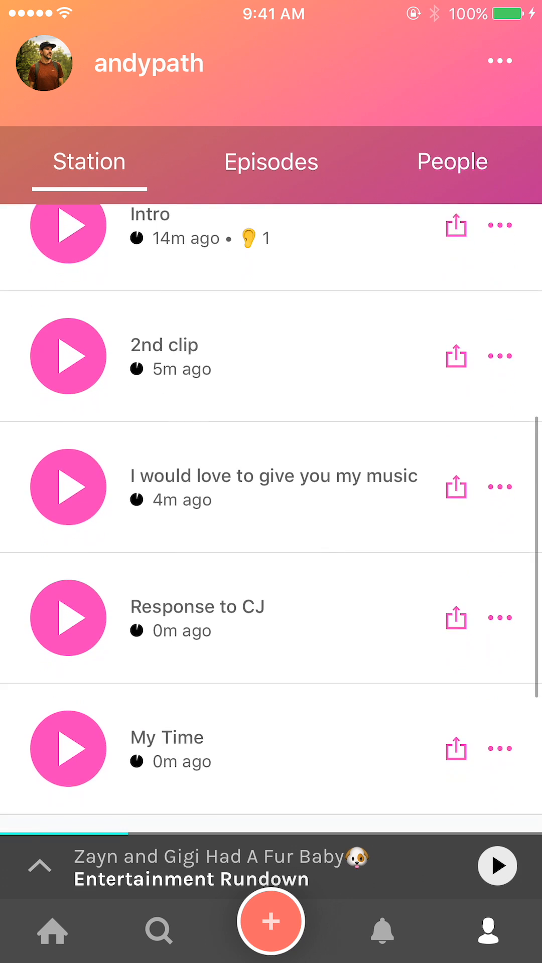
{"action": "scroll", "scroll_direction": "down", "scroll_amount": 3}
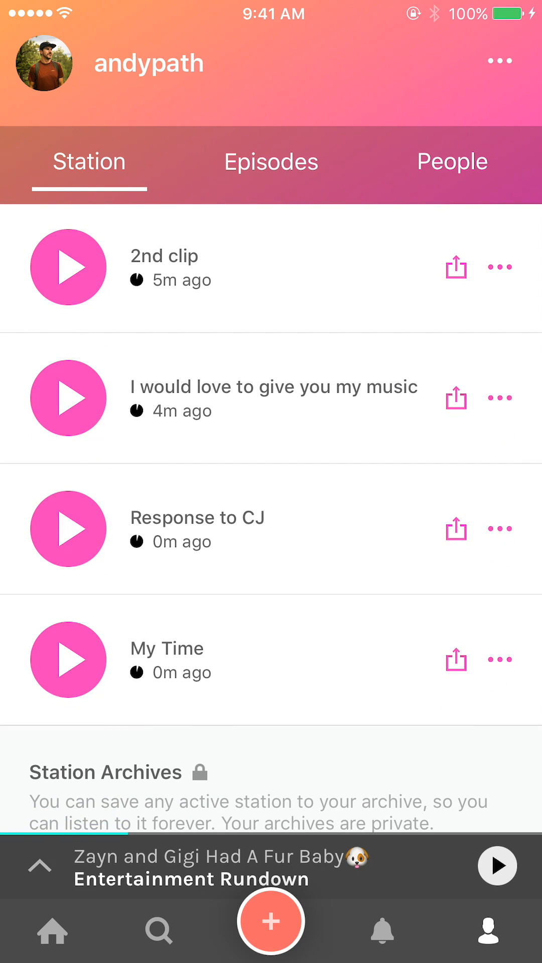
- Record the spoken follow-up clip 'That was my time' for the station
{"action": "scroll", "scroll_direction": "down", "scroll_amount": 3}
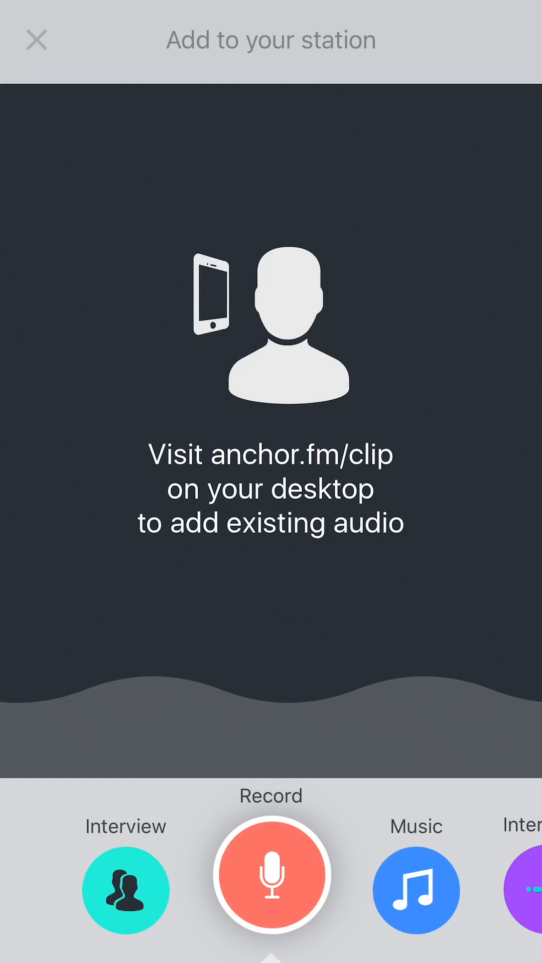
{"action": "left_click", "coordinate": [271, 878]}
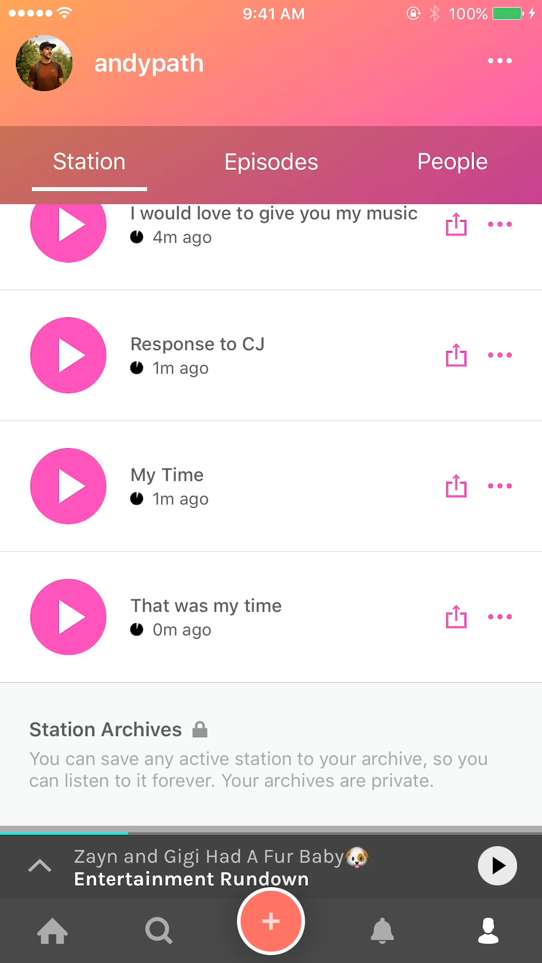
- Preview the A Clue and Backspin interludes, then add the BLEEP interlude to the station
{"action": "left_click", "coordinate": [270, 919]}
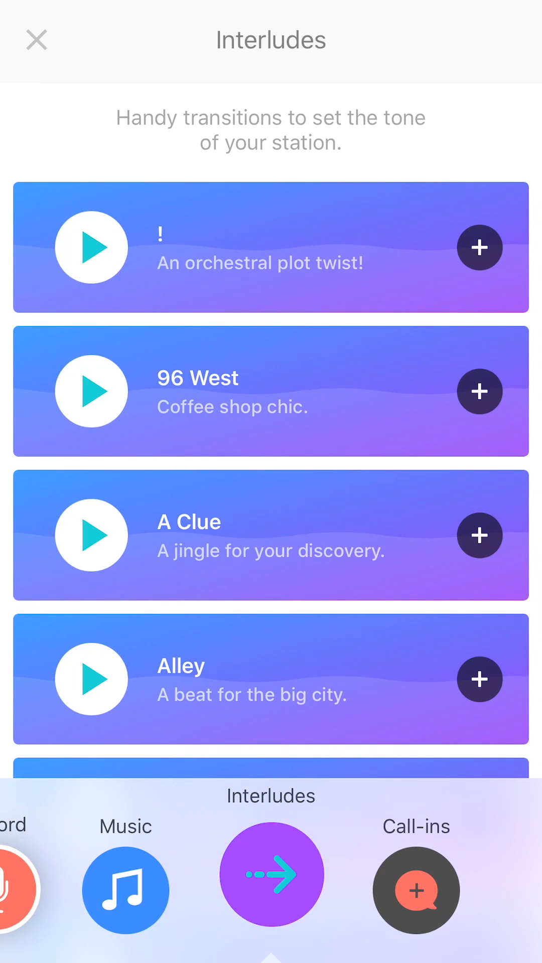
{"action": "left_click", "coordinate": [91, 534]}
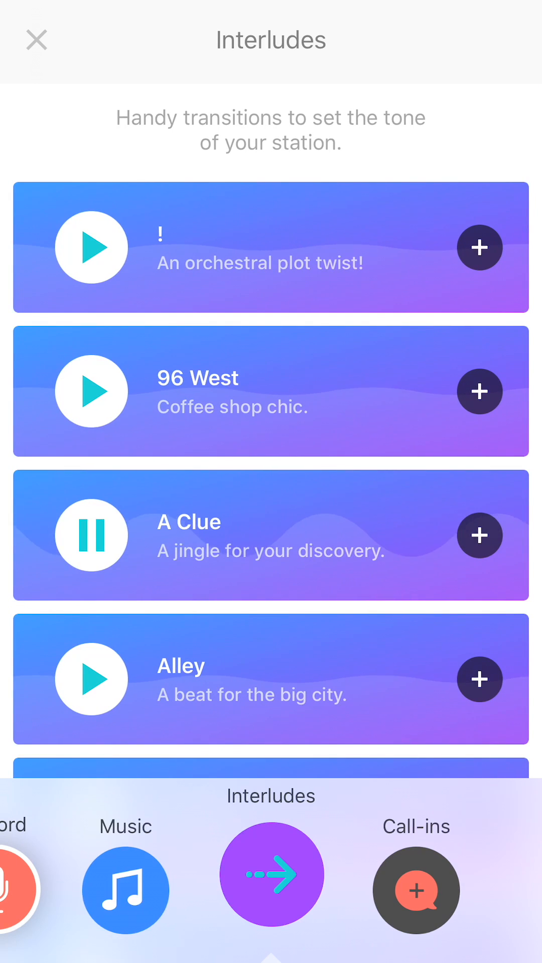
{"action": "left_click", "coordinate": [91, 534]}
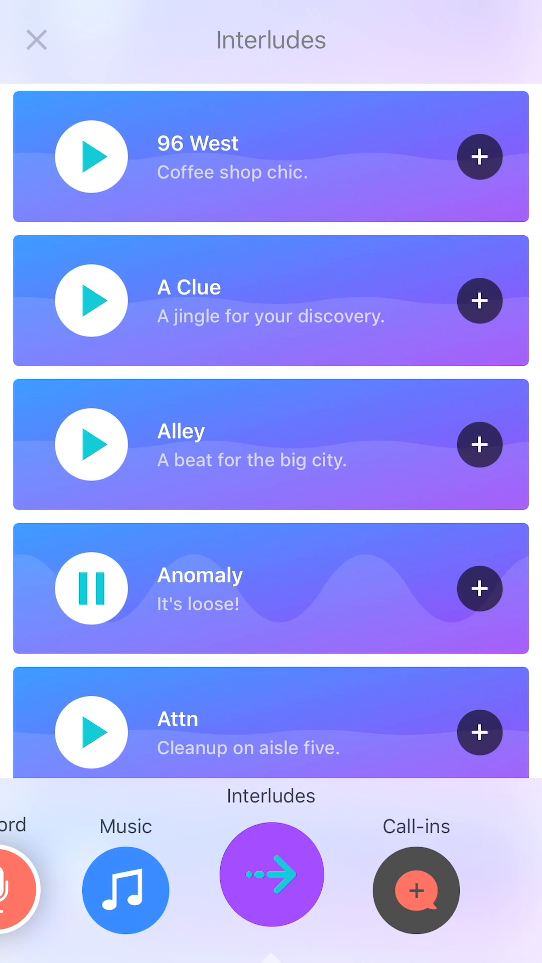
{"action": "scroll", "scroll_direction": "down", "scroll_amount": 3}
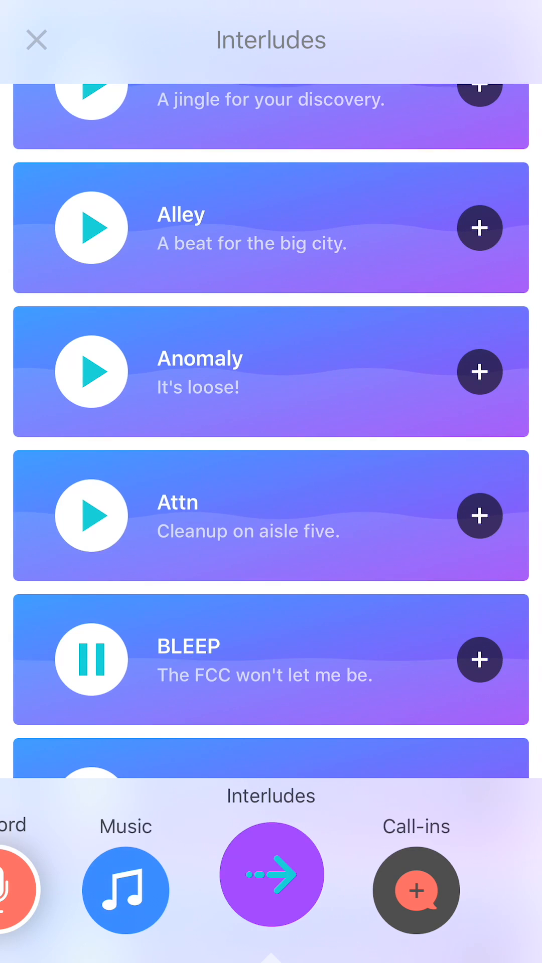
{"action": "left_click", "coordinate": [91, 659]}
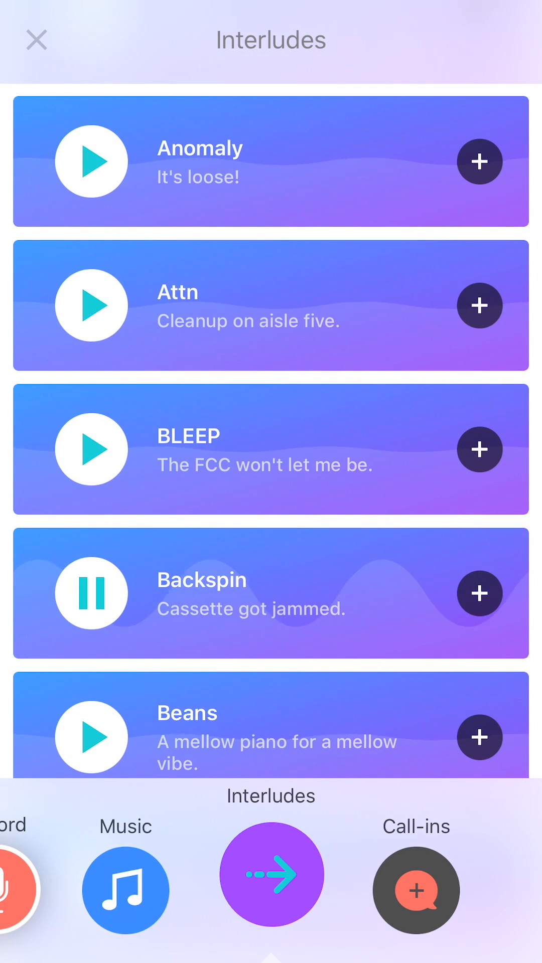
{"action": "left_click", "coordinate": [91, 593]}
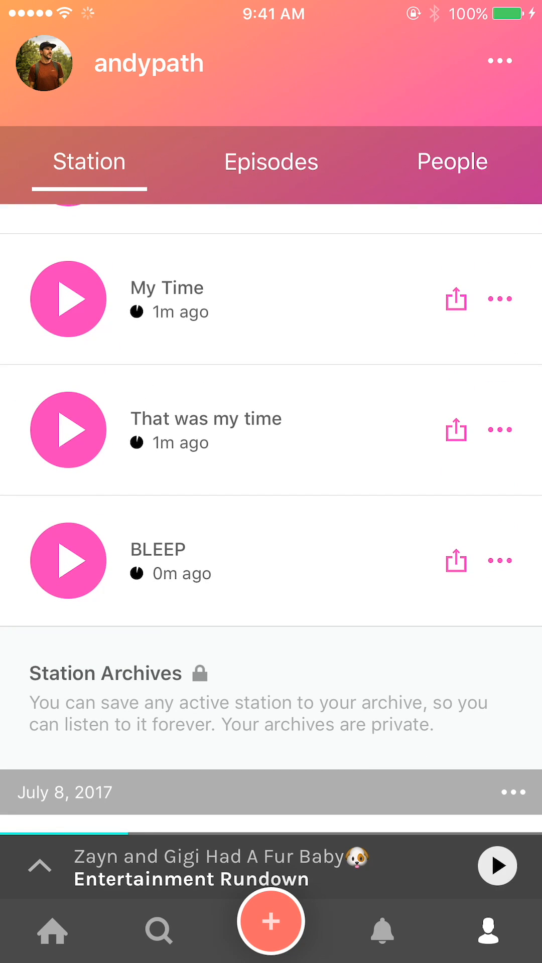
{"action": "scroll", "scroll_direction": "down", "scroll_amount": 3}
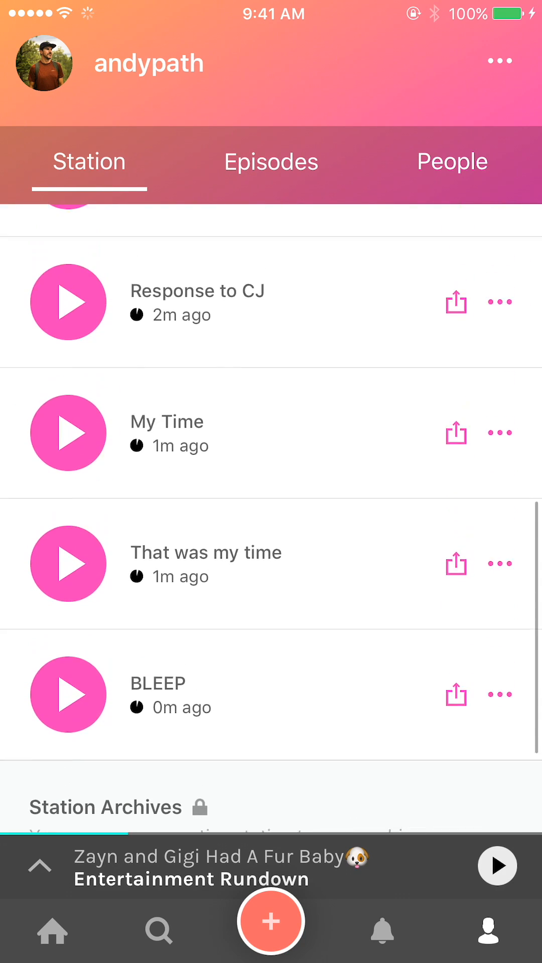
{"action": "scroll", "scroll_direction": "down", "scroll_amount": 3}
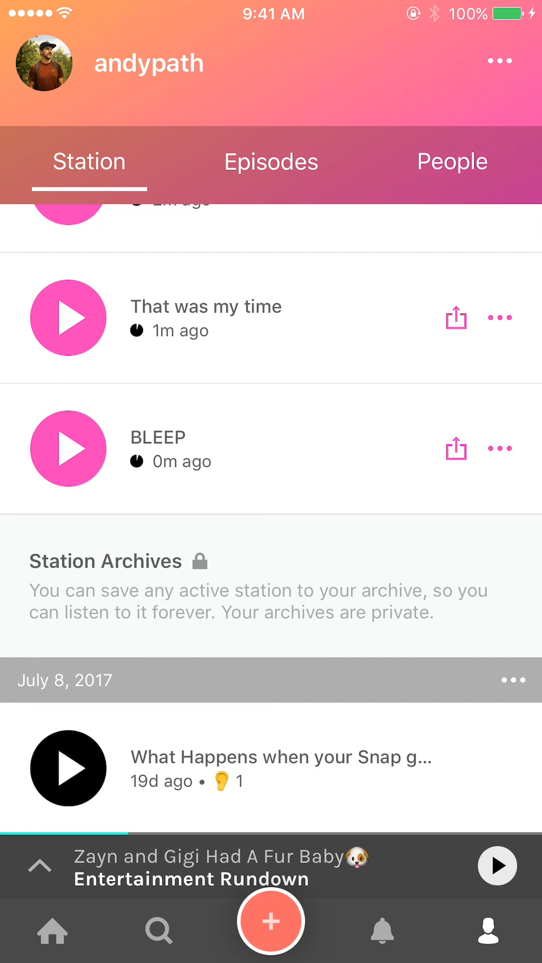
- Dial a phone number in Interview mode, record the call, hang up and publish it
{"action": "left_click", "coordinate": [270, 920]}
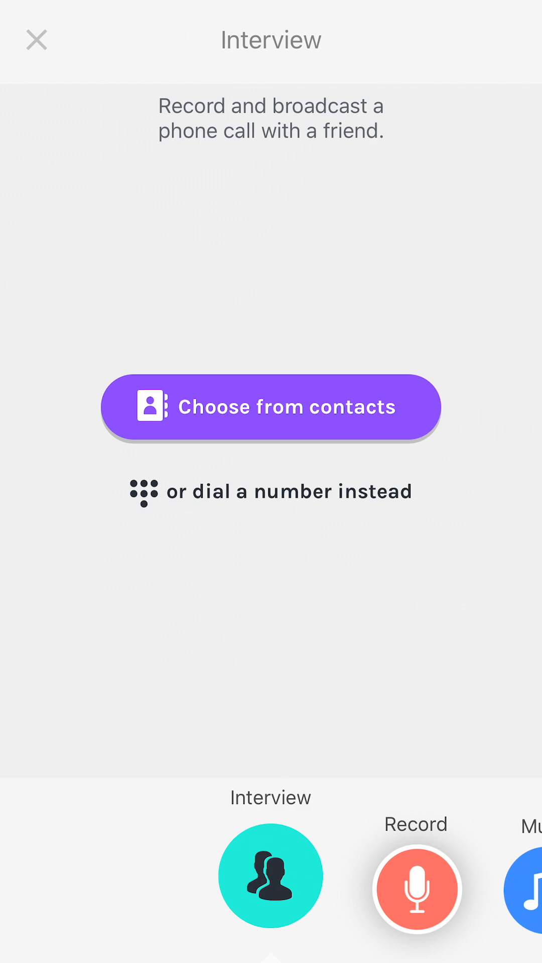
{"action": "left_click", "coordinate": [269, 492]}
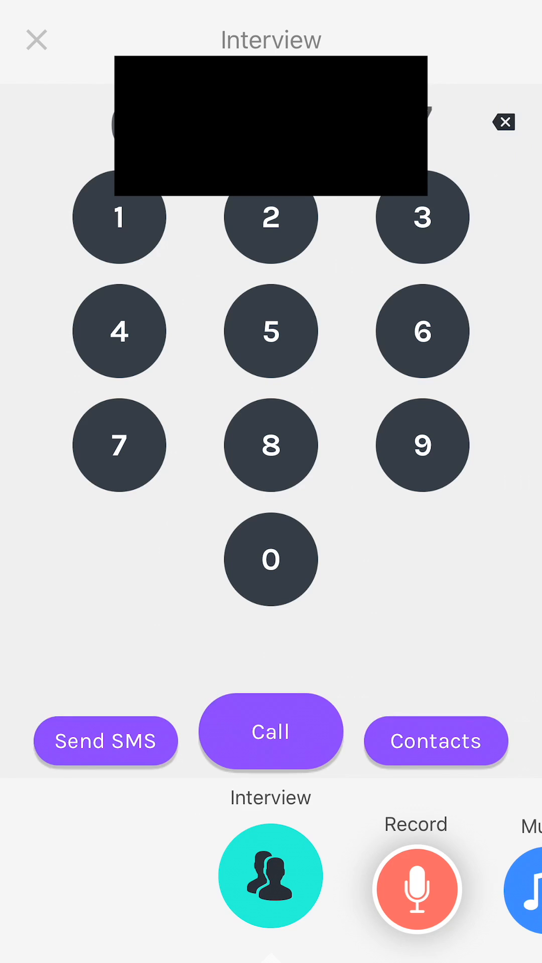
{"action": "left_click", "coordinate": [270, 731]}
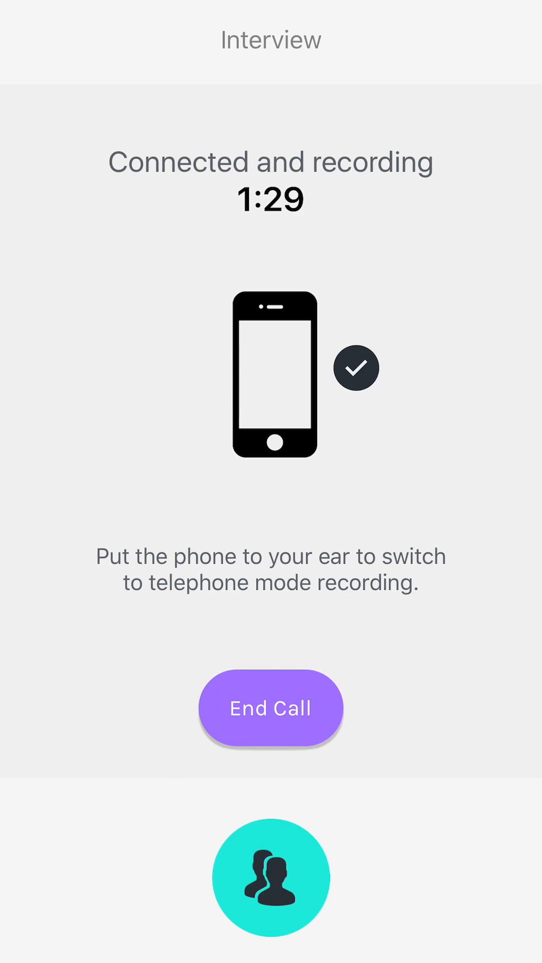
{"action": "left_click", "coordinate": [270, 707]}
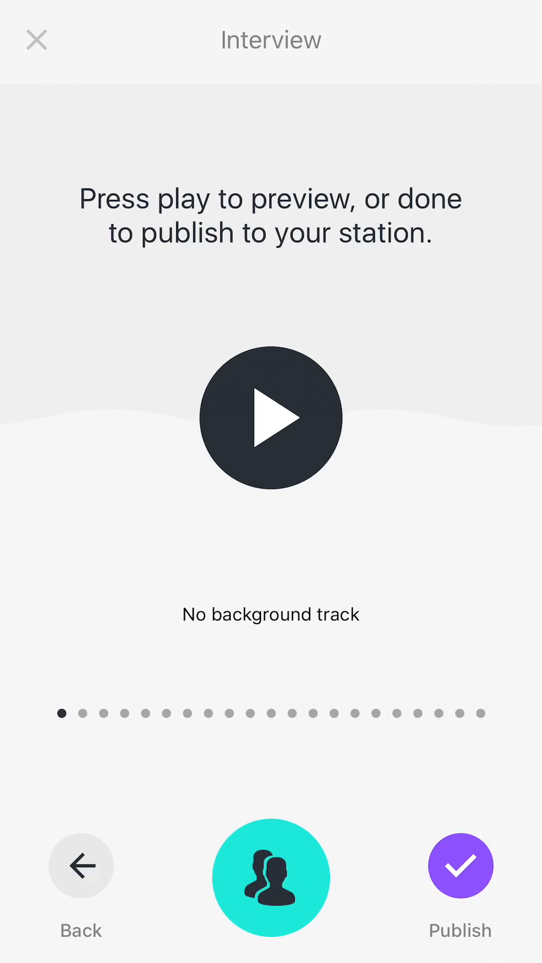
{"action": "left_click", "coordinate": [461, 865]}
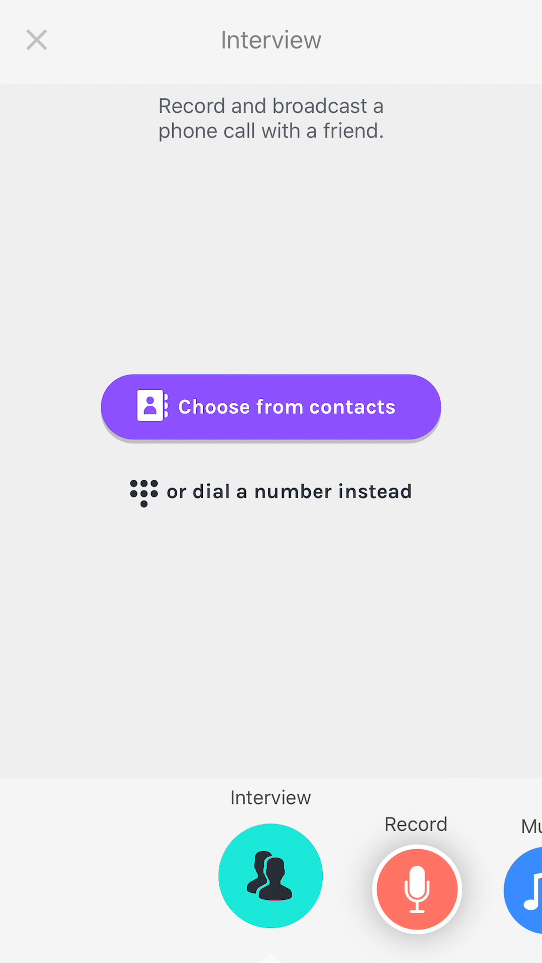
- Record a follow-up voice clip captioned 'Call followup' and add it to the station
{"action": "left_click", "coordinate": [36, 39]}
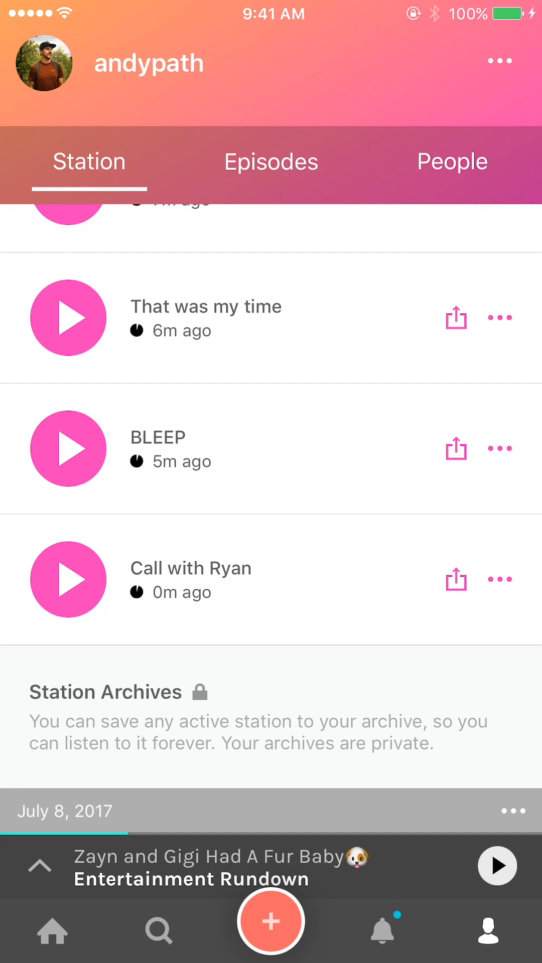
{"action": "scroll", "scroll_direction": "down", "scroll_amount": 3}
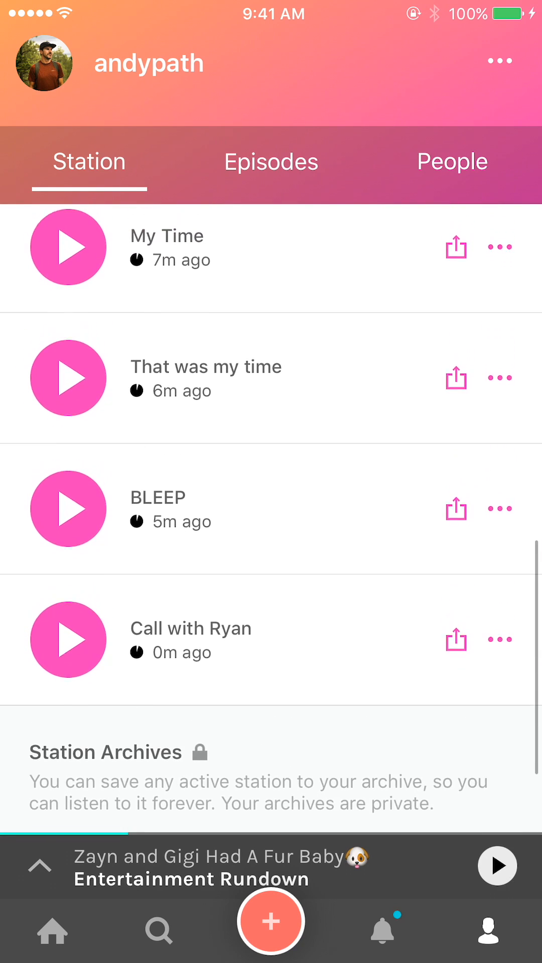
{"action": "scroll", "scroll_direction": "down", "scroll_amount": 3}
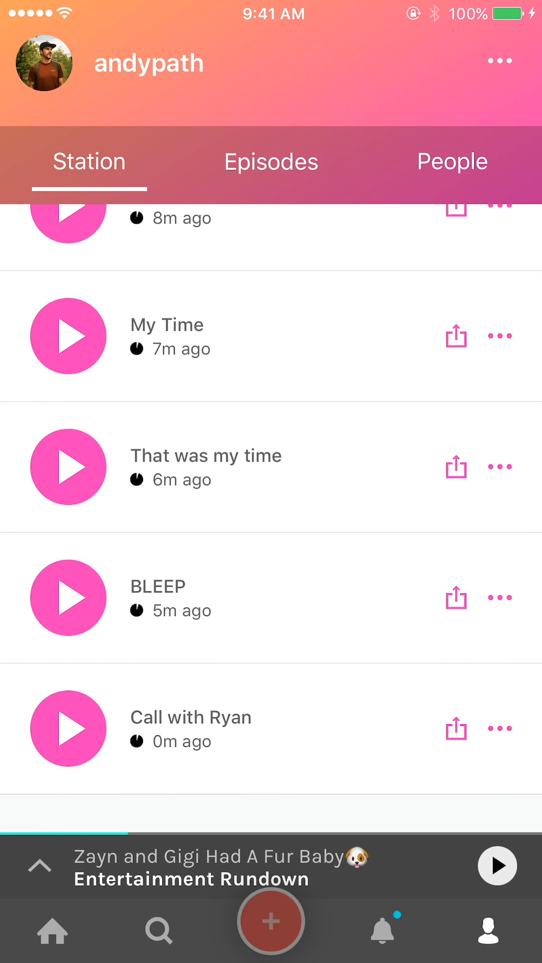
{"action": "left_click", "coordinate": [269, 920]}
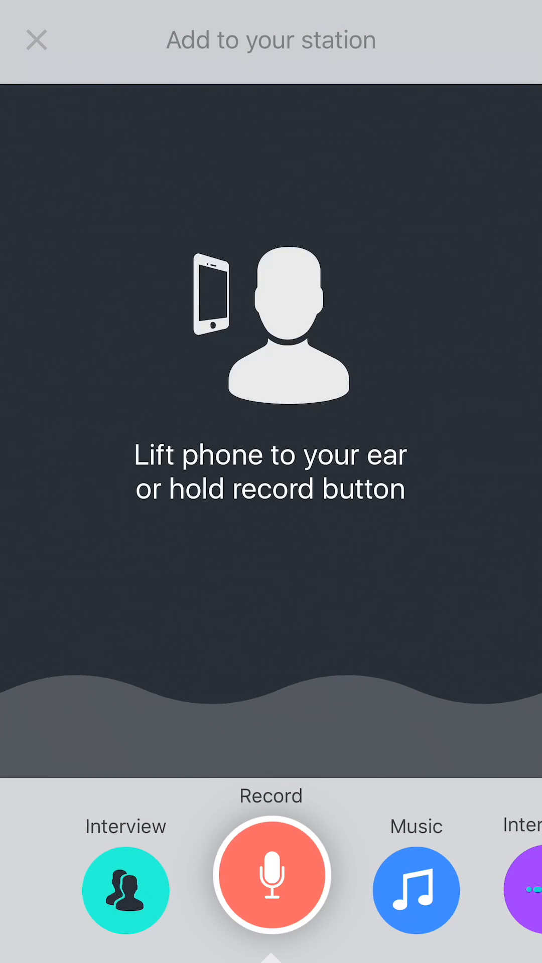
{"action": "left_click", "coordinate": [269, 877]}
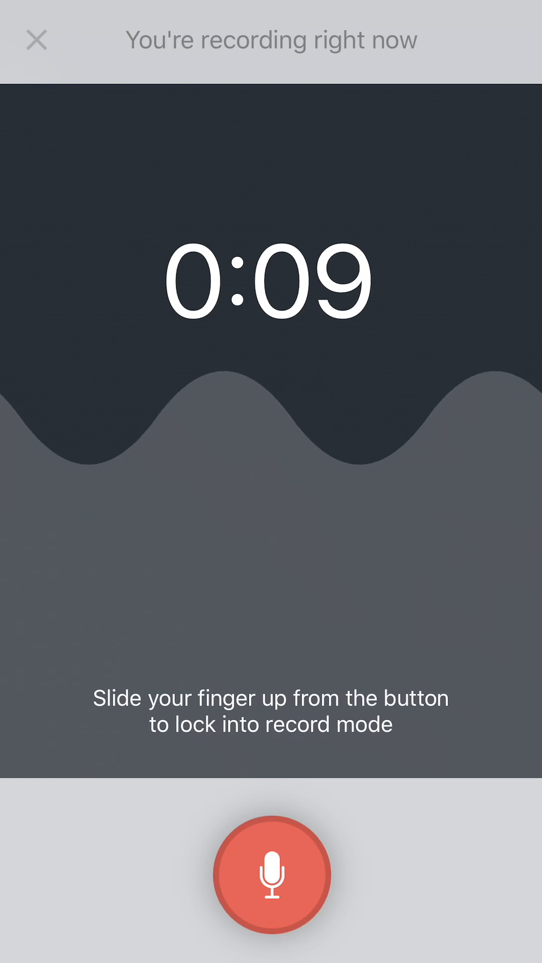
{"action": "left_click", "coordinate": [270, 875]}
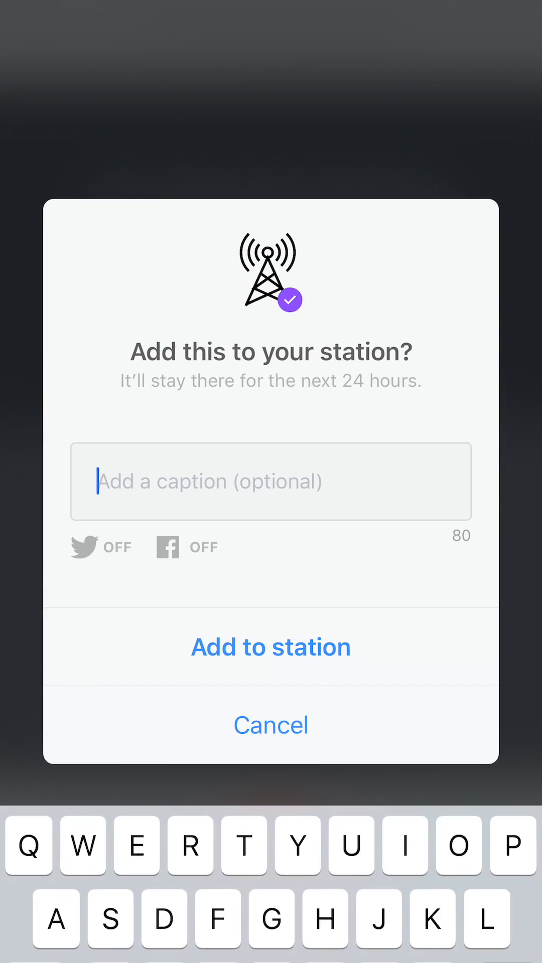
{"action": "type", "text": "Call fo"}
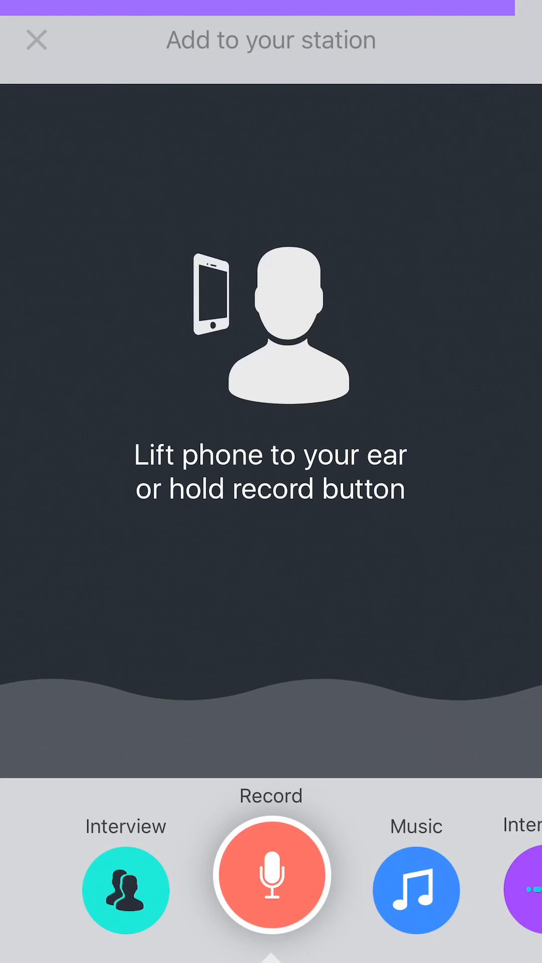
{"action": "left_click", "coordinate": [36, 39]}
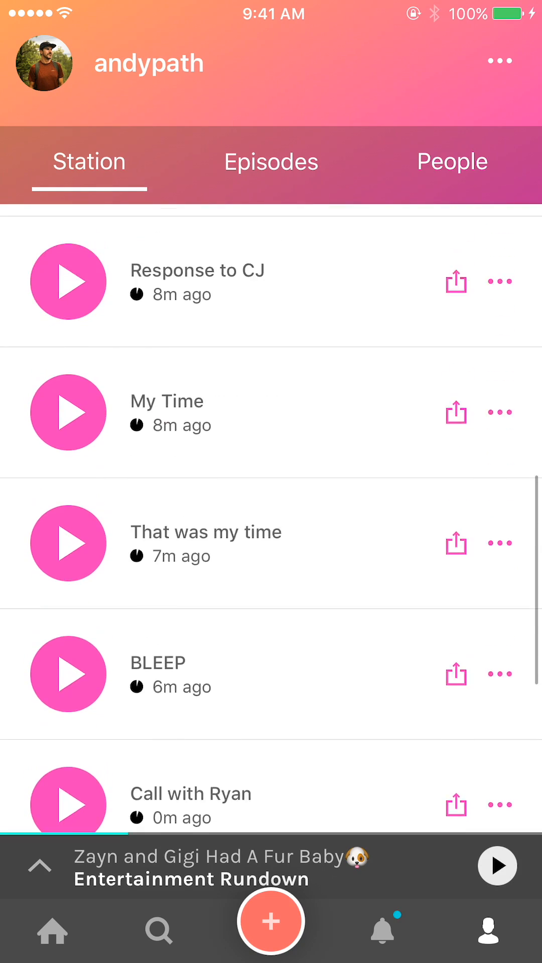
{"action": "scroll", "scroll_direction": "down", "scroll_amount": 3}
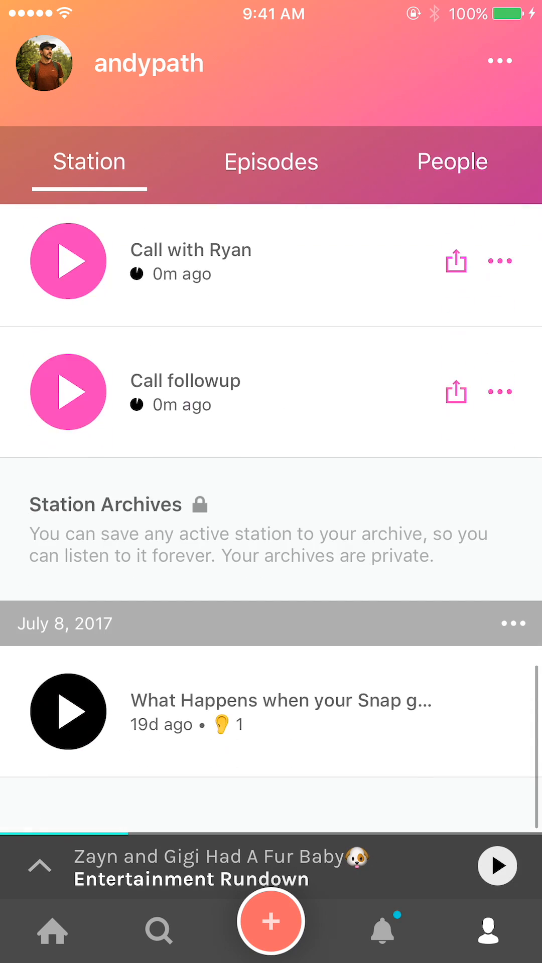
{"action": "scroll", "scroll_direction": "down", "scroll_amount": 3}
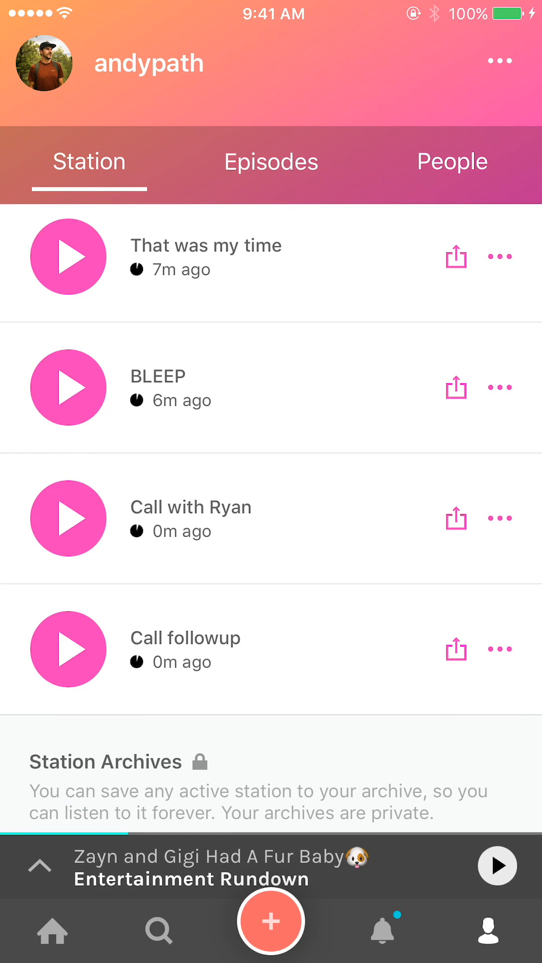
- Record the outro clip, caption it 'Outro' and add it to the station
{"action": "left_click", "coordinate": [269, 921]}
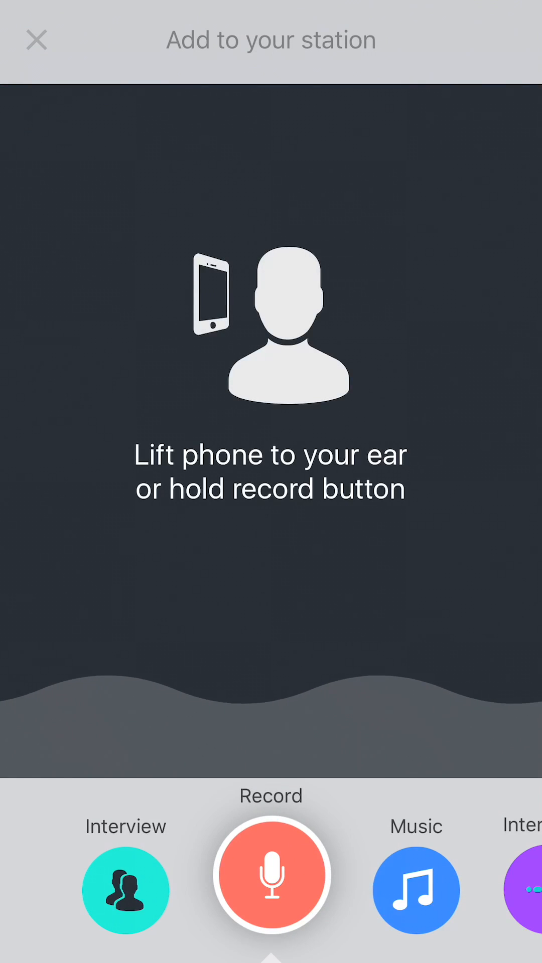
{"action": "left_click", "coordinate": [270, 875]}
{"action": "type", "text": "Outro"}
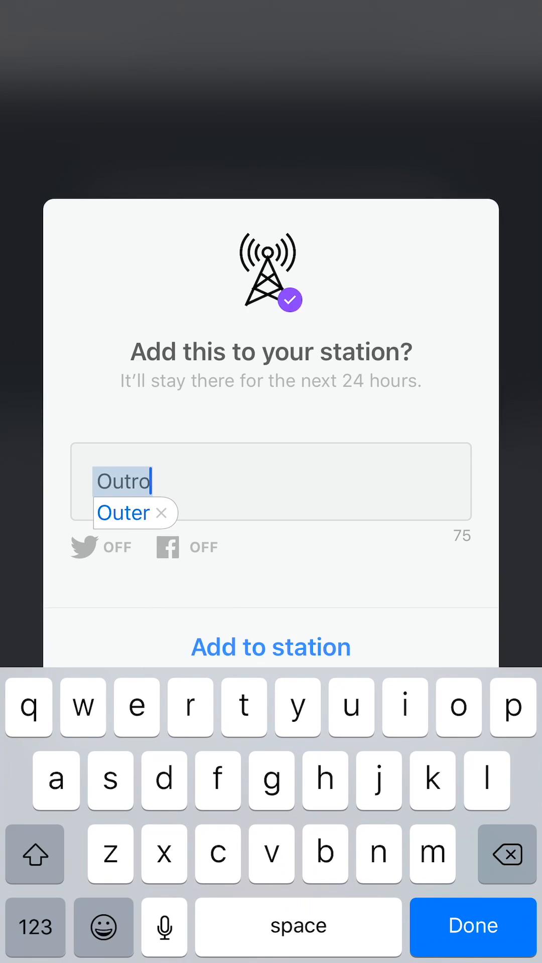
{"action": "left_click", "coordinate": [473, 925]}
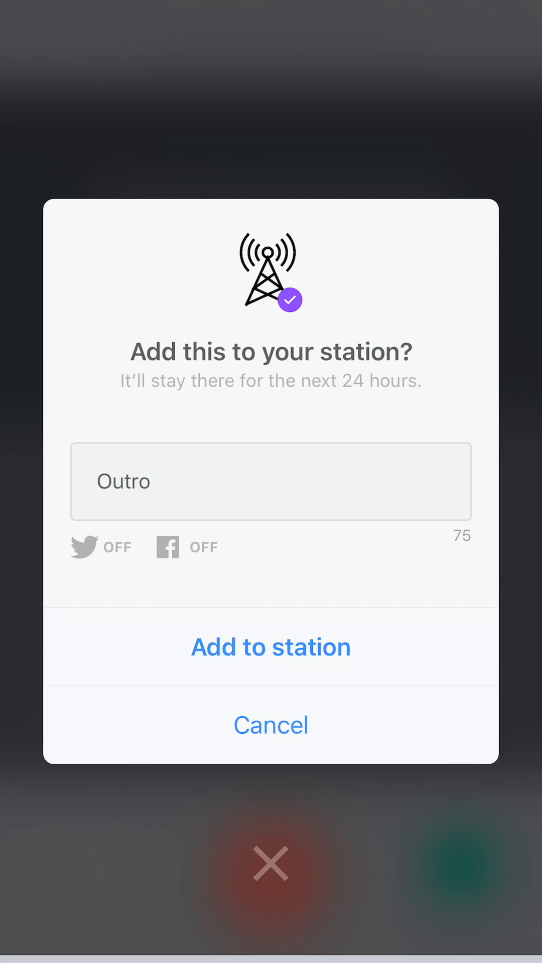
{"action": "left_click", "coordinate": [270, 645]}
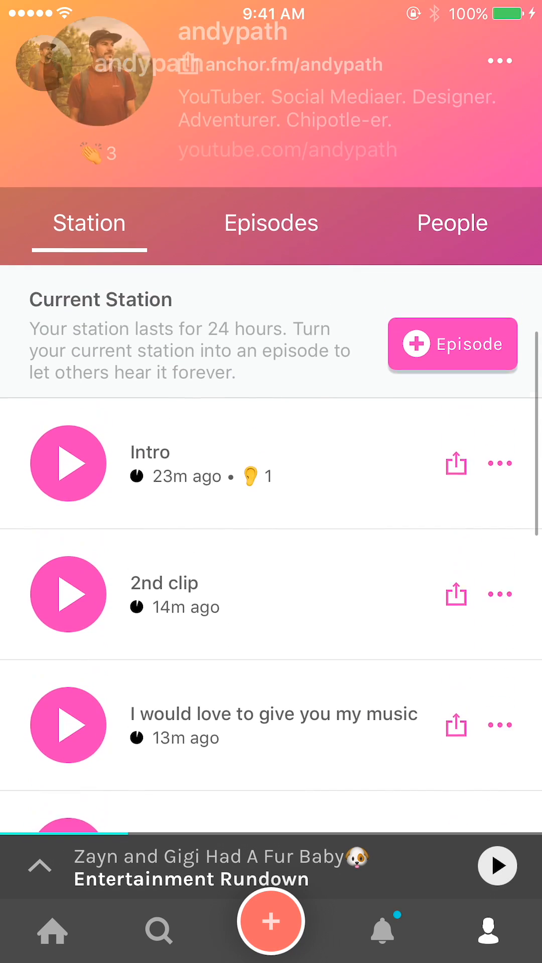
- Start an episode from the station's segments and dismiss the warning that My Time cannot be added
{"action": "scroll", "scroll_direction": "down", "scroll_amount": 3}
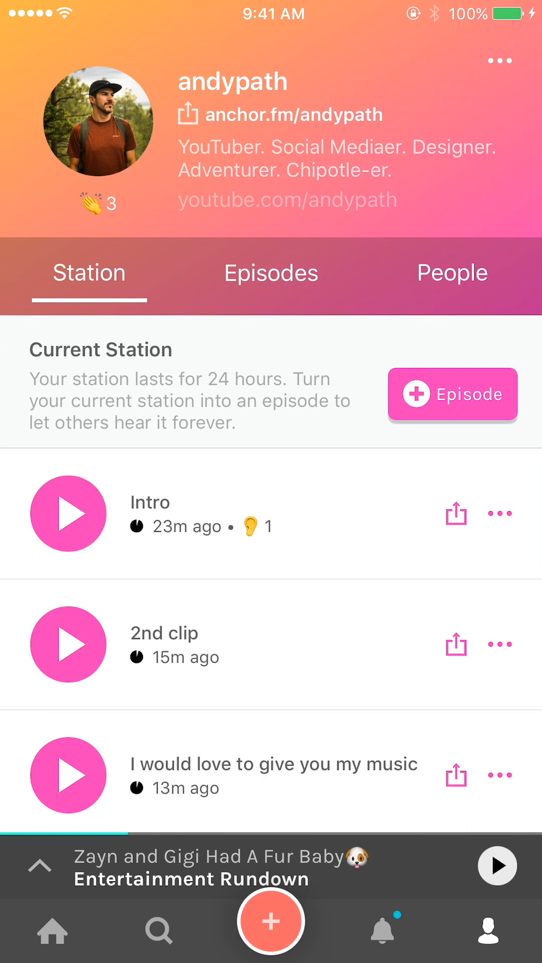
{"action": "scroll", "scroll_direction": "down", "scroll_amount": 3}
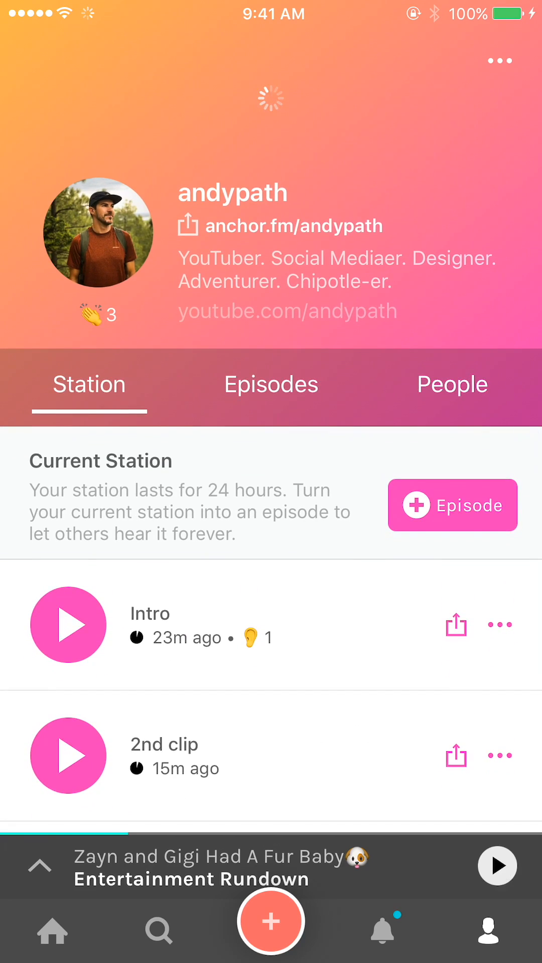
{"action": "left_click", "coordinate": [452, 505]}
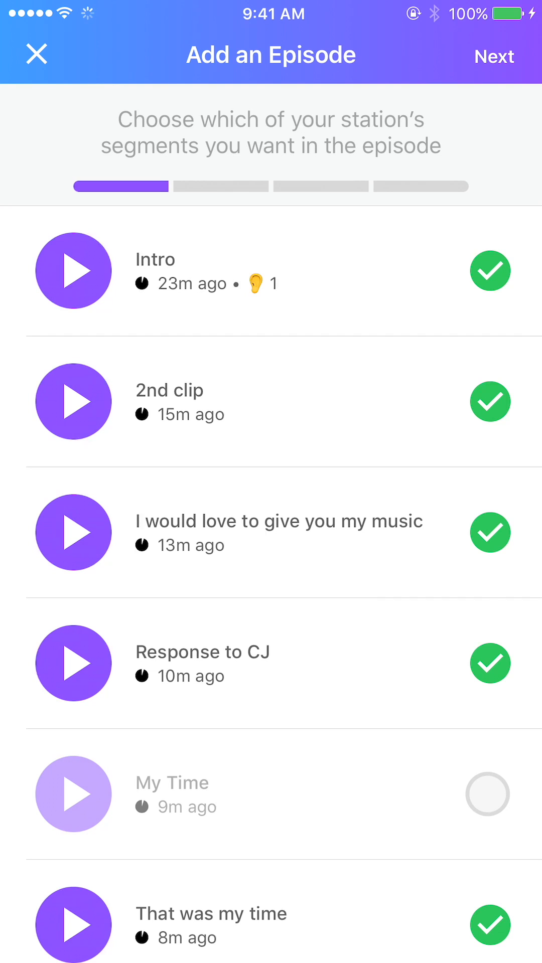
{"action": "scroll", "scroll_direction": "down", "scroll_amount": 3}
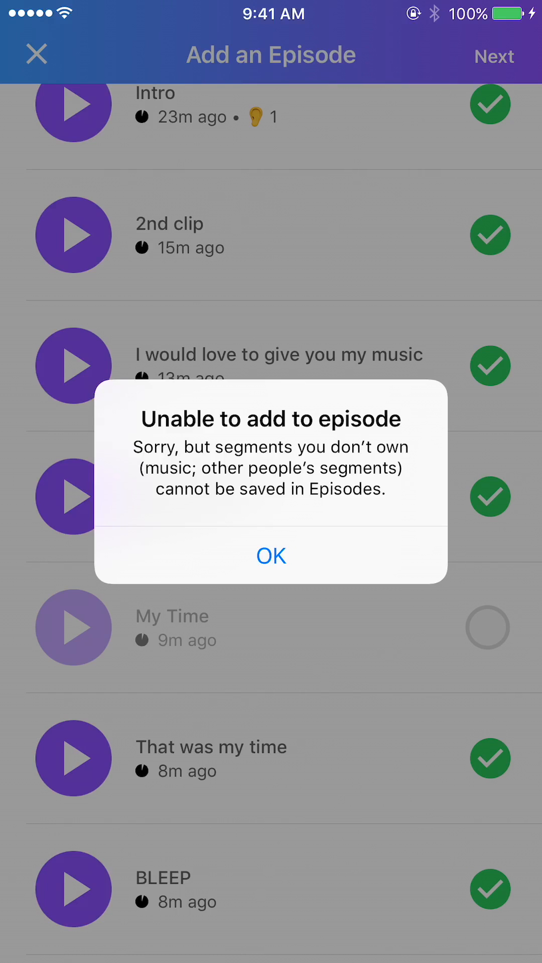
{"action": "left_click", "coordinate": [270, 554]}
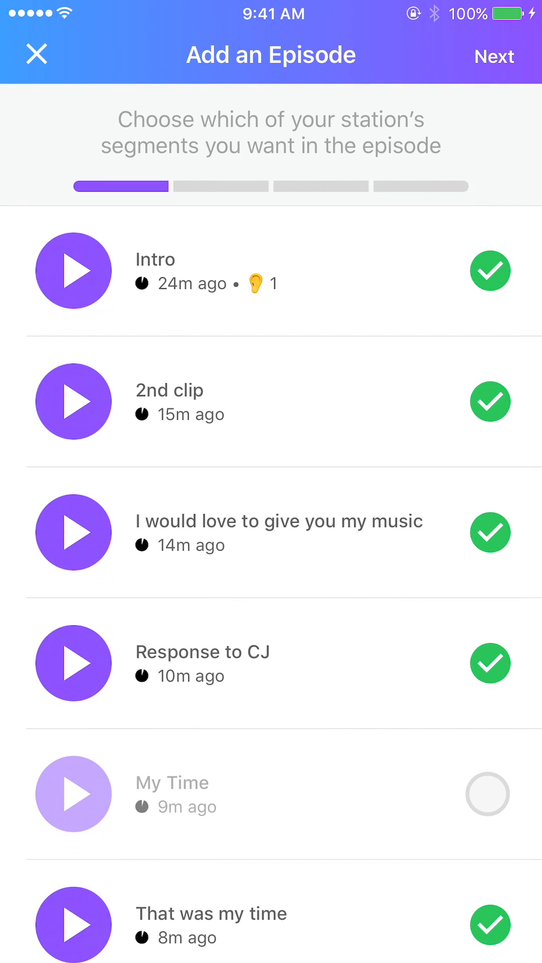
- Name the episode 'Episode 1 - Learning Anchor' and publish it
{"action": "left_click", "coordinate": [493, 56]}
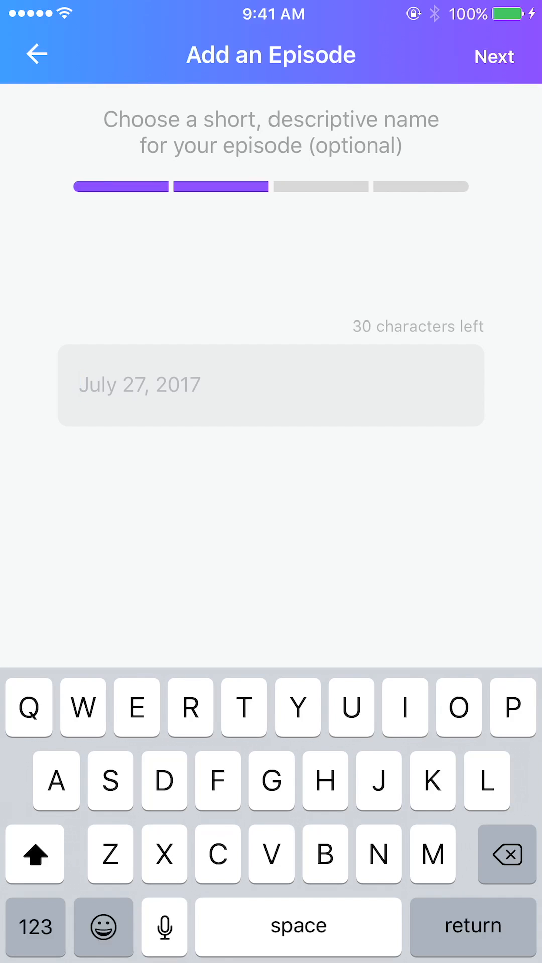
{"action": "type", "text": "Episode 1 - Learning Anchor"}
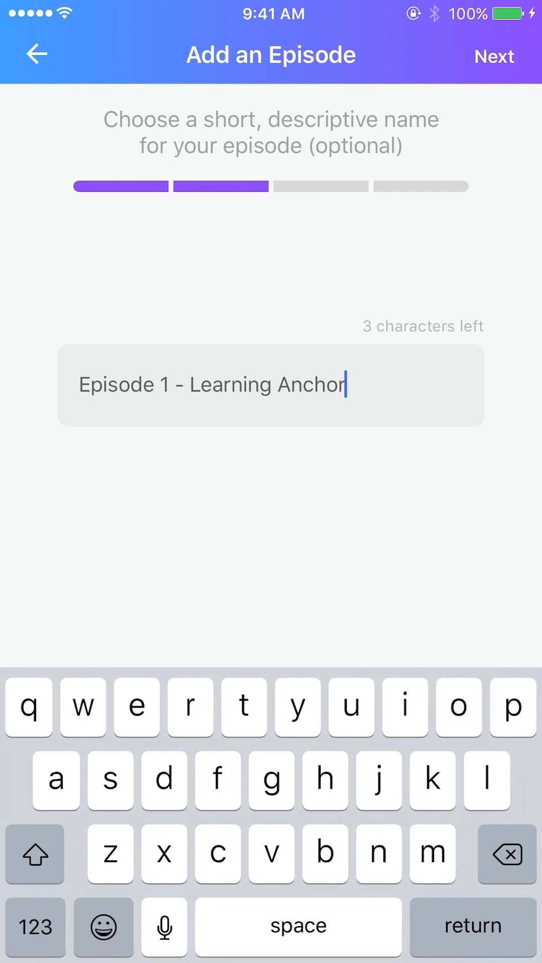
{"action": "left_click", "coordinate": [494, 55]}
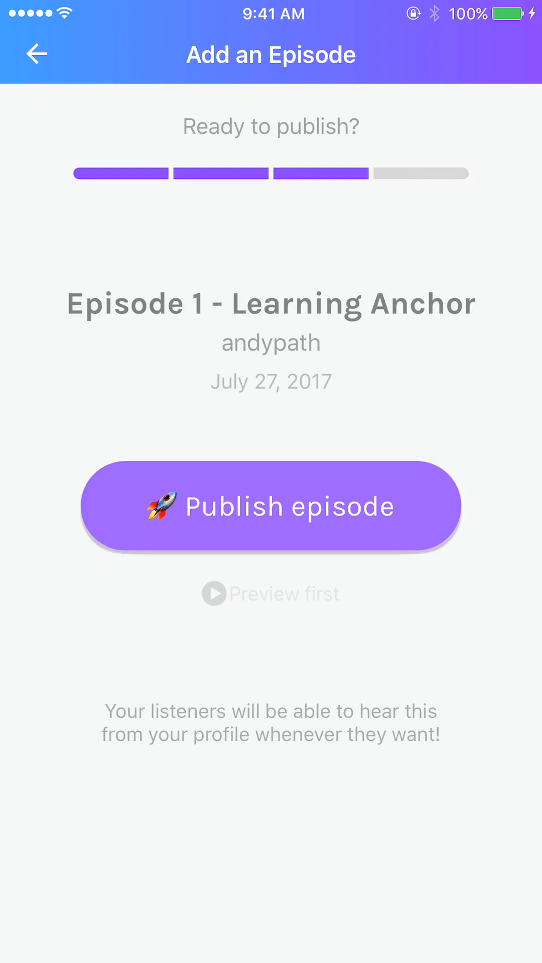
{"action": "left_click", "coordinate": [270, 506]}
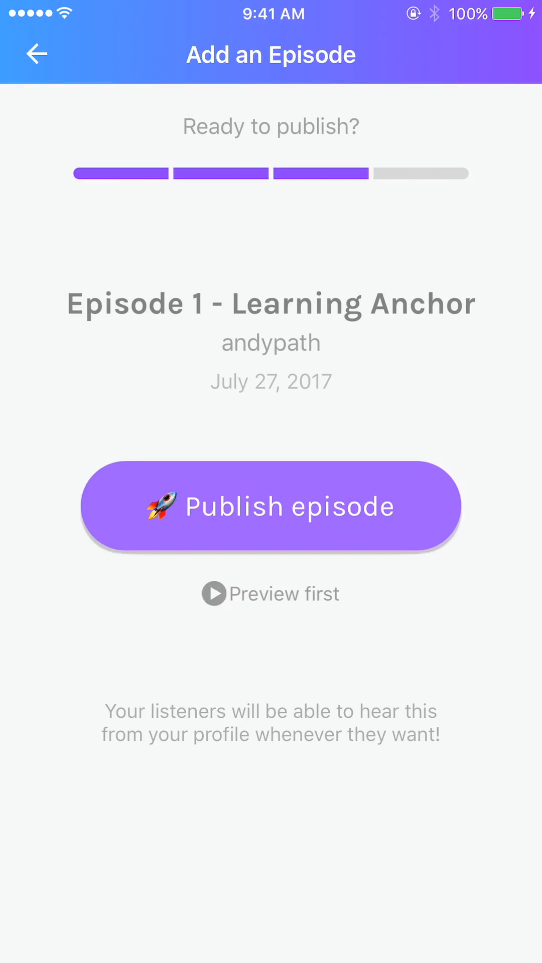
{"action": "left_click", "coordinate": [270, 505]}
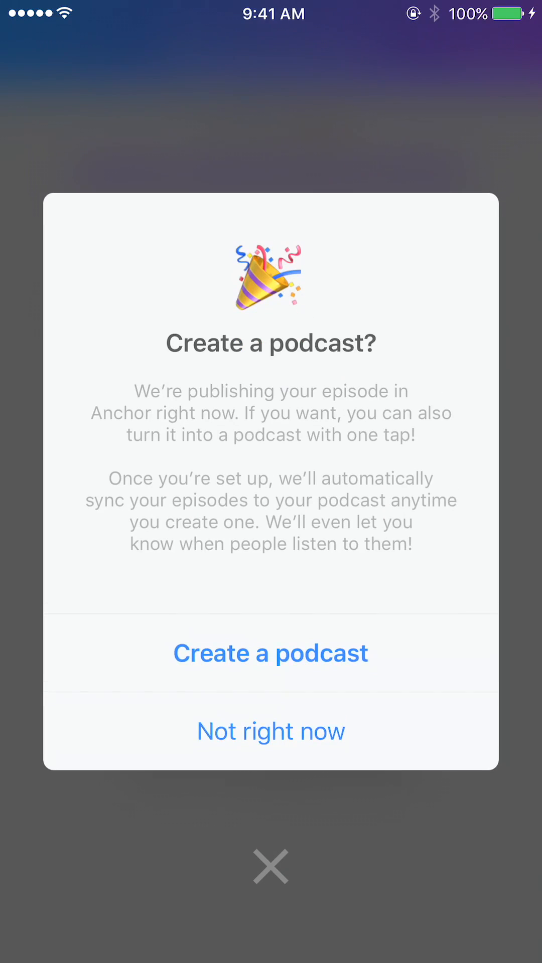
- Decline the Create a podcast offer, leaving the Published confirmation showing
{"action": "left_click", "coordinate": [270, 652]}
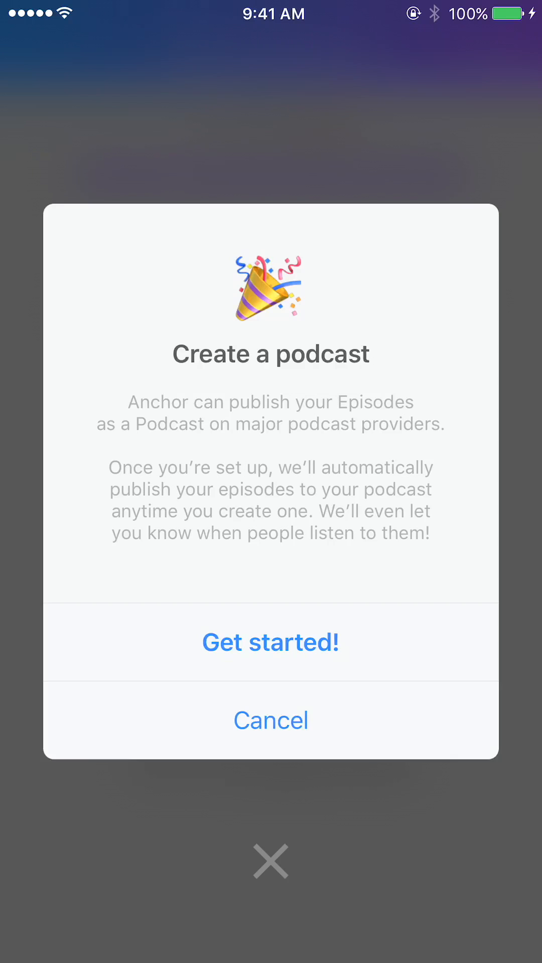
{"action": "left_click", "coordinate": [270, 720]}
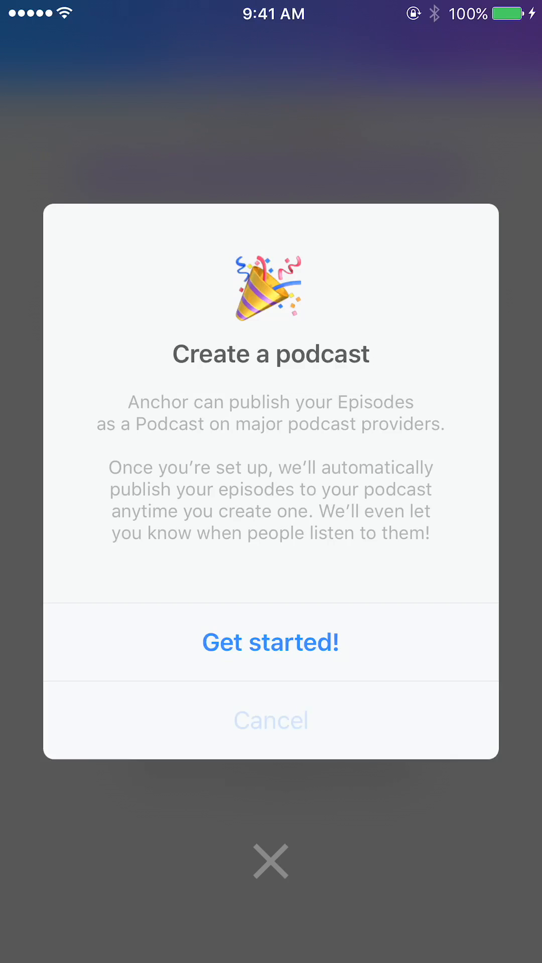
{"action": "left_click", "coordinate": [270, 720]}
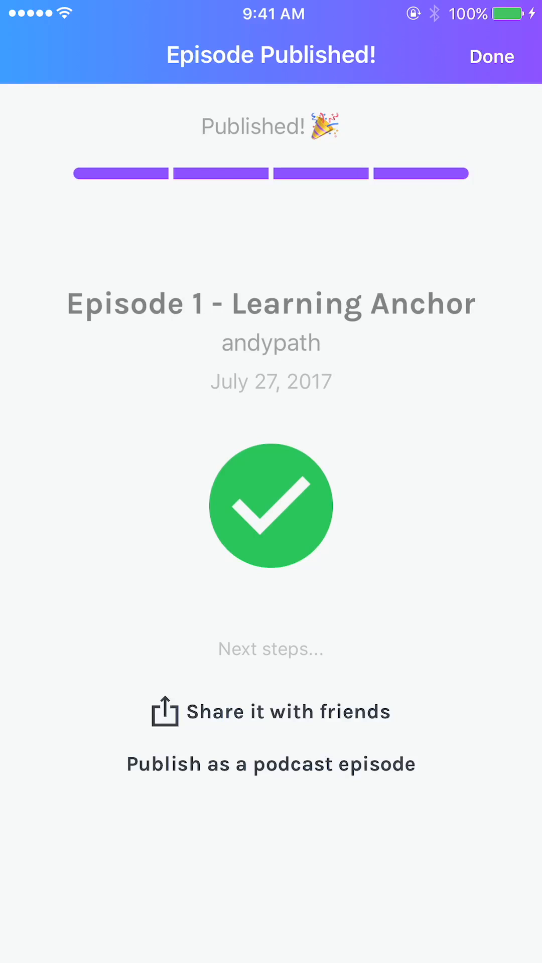
- Play 'Episode 1 - Learning Anchor' from the Episodes tab, then switch over to Snapchat's camera
{"action": "left_click", "coordinate": [491, 56]}
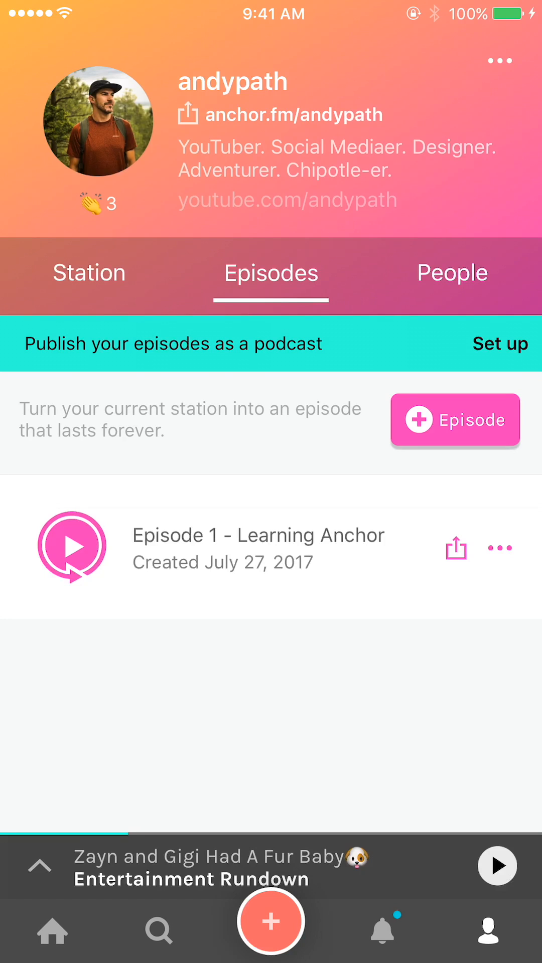
{"action": "left_click", "coordinate": [73, 546]}
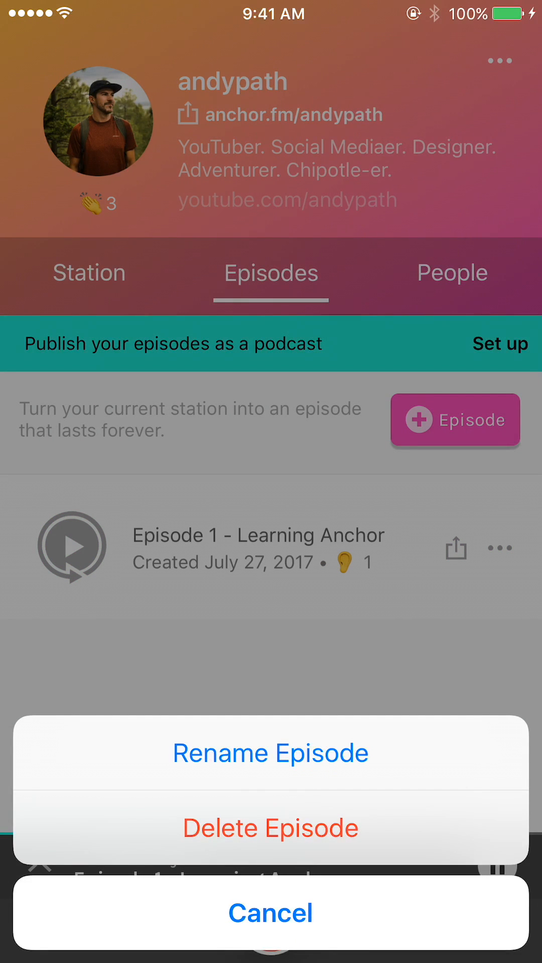
{"action": "left_click", "coordinate": [270, 912]}
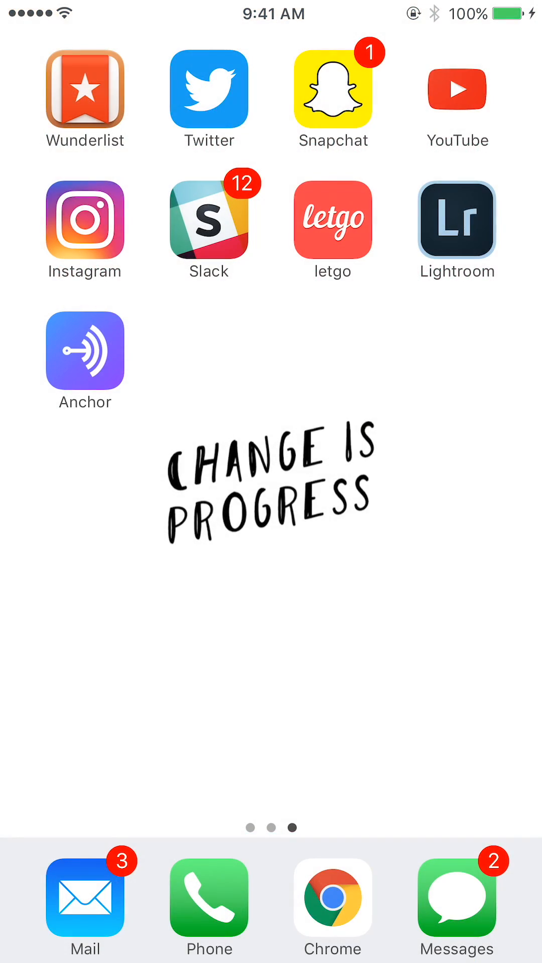
{"action": "left_click", "coordinate": [333, 89]}
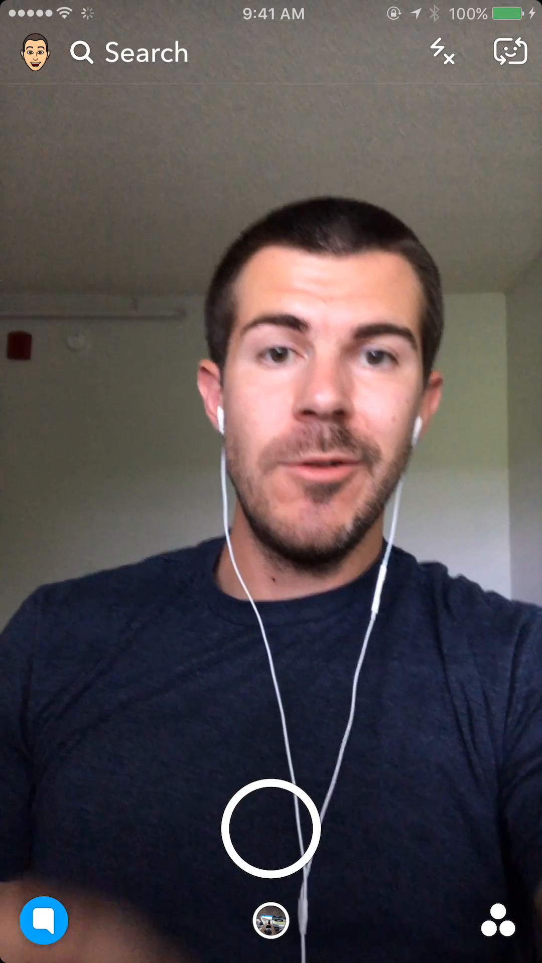